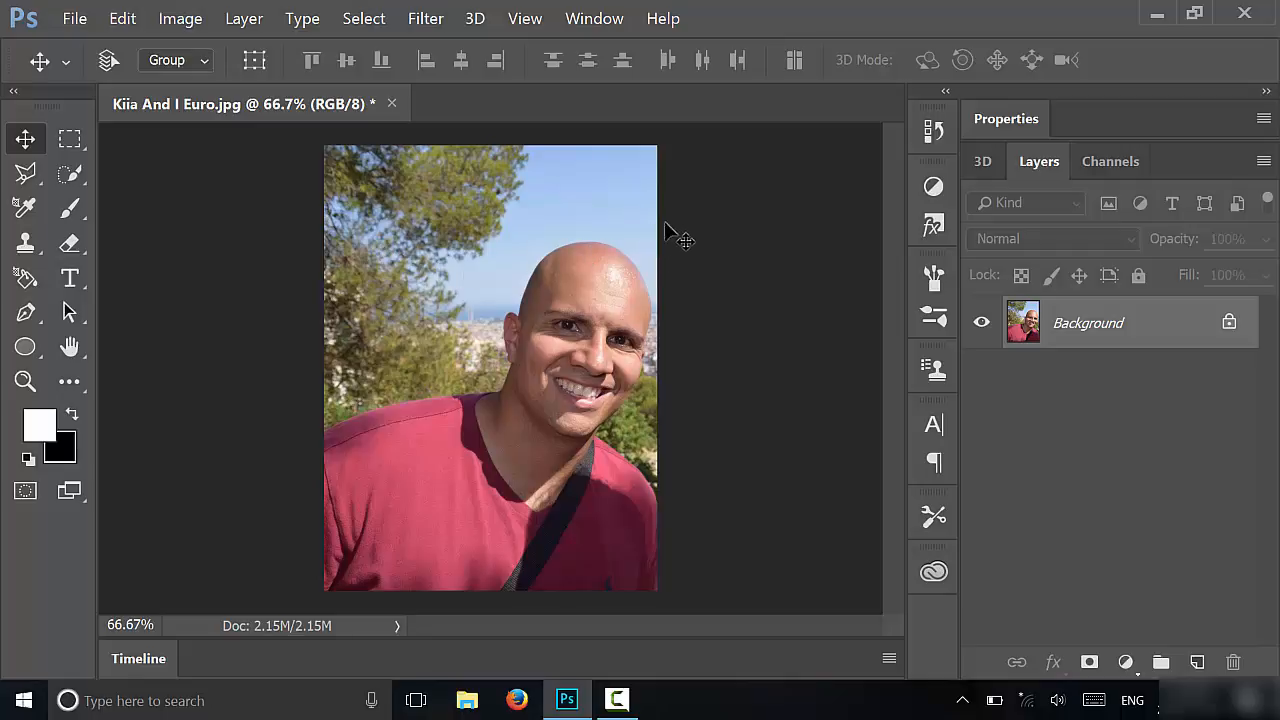
mouse_move(708, 258)
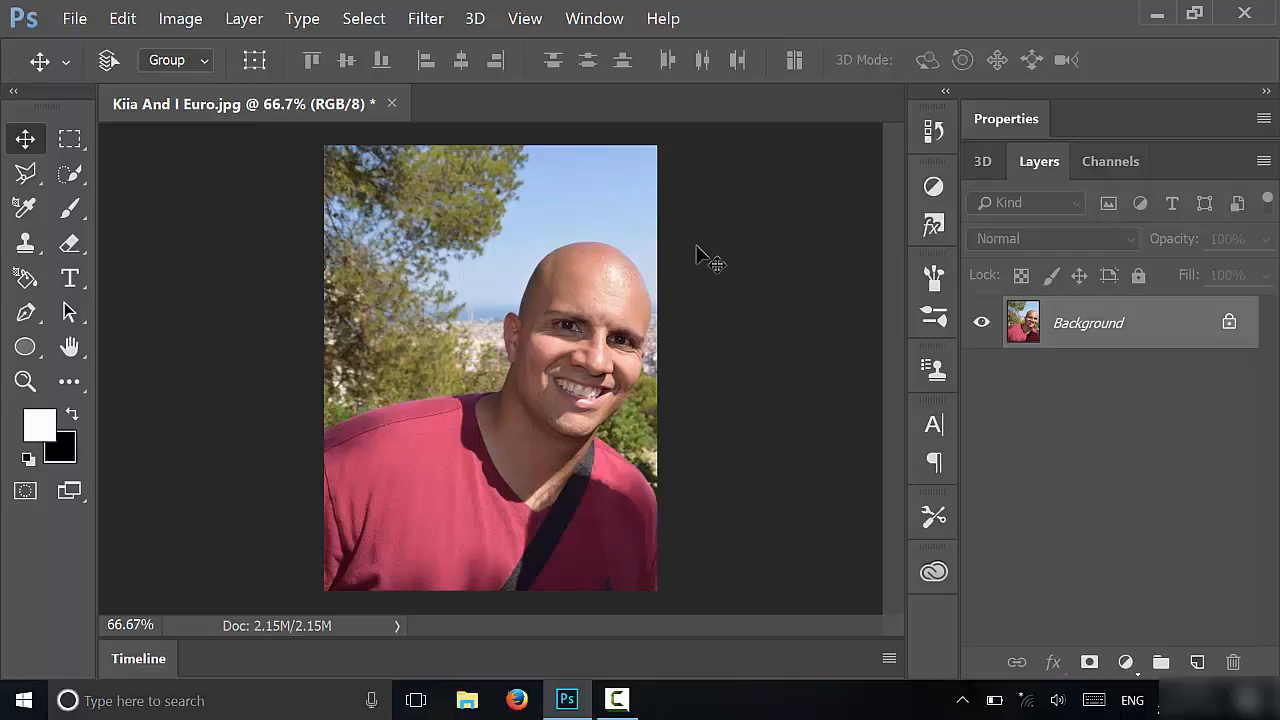
mouse_move(696, 300)
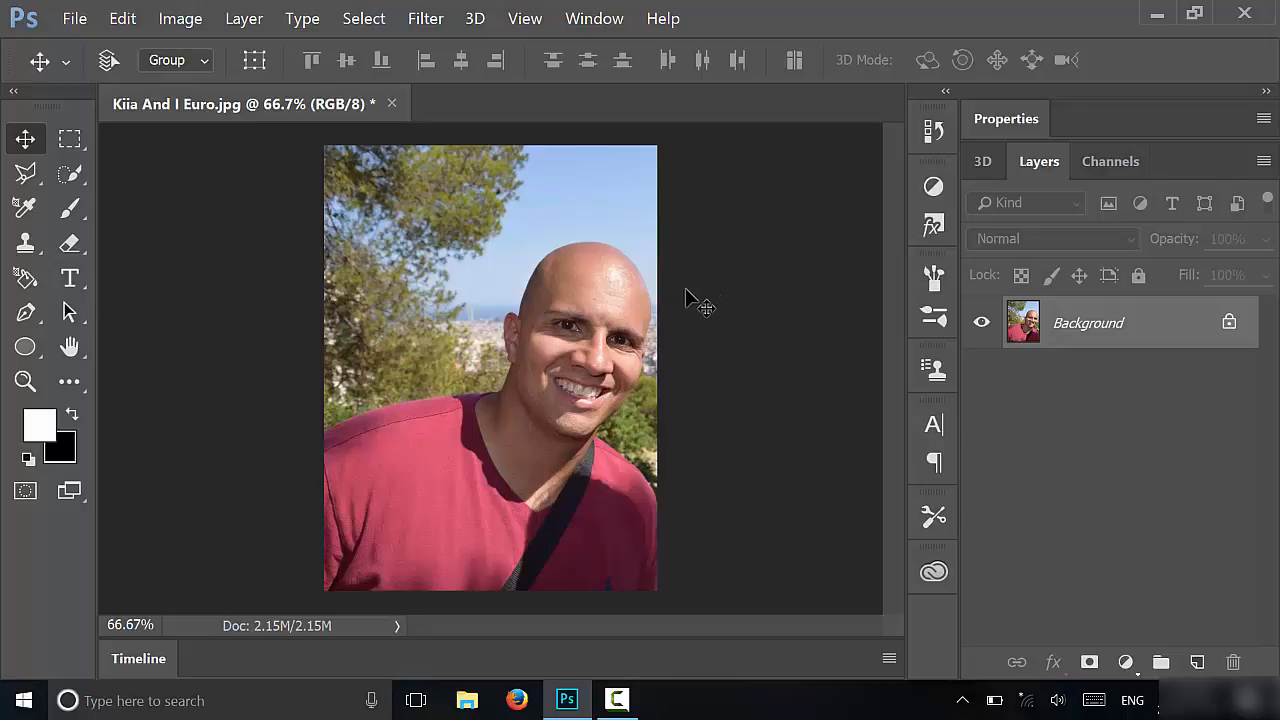
mouse_move(610, 362)
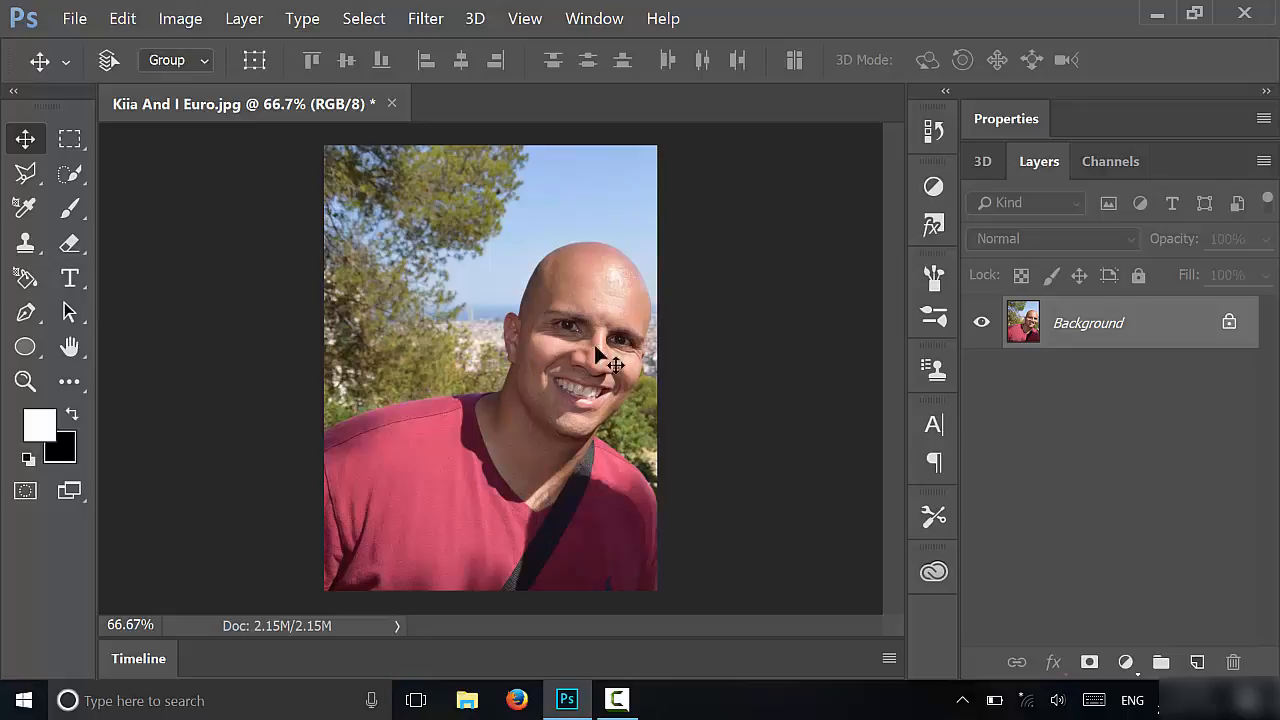
mouse_move(600, 316)
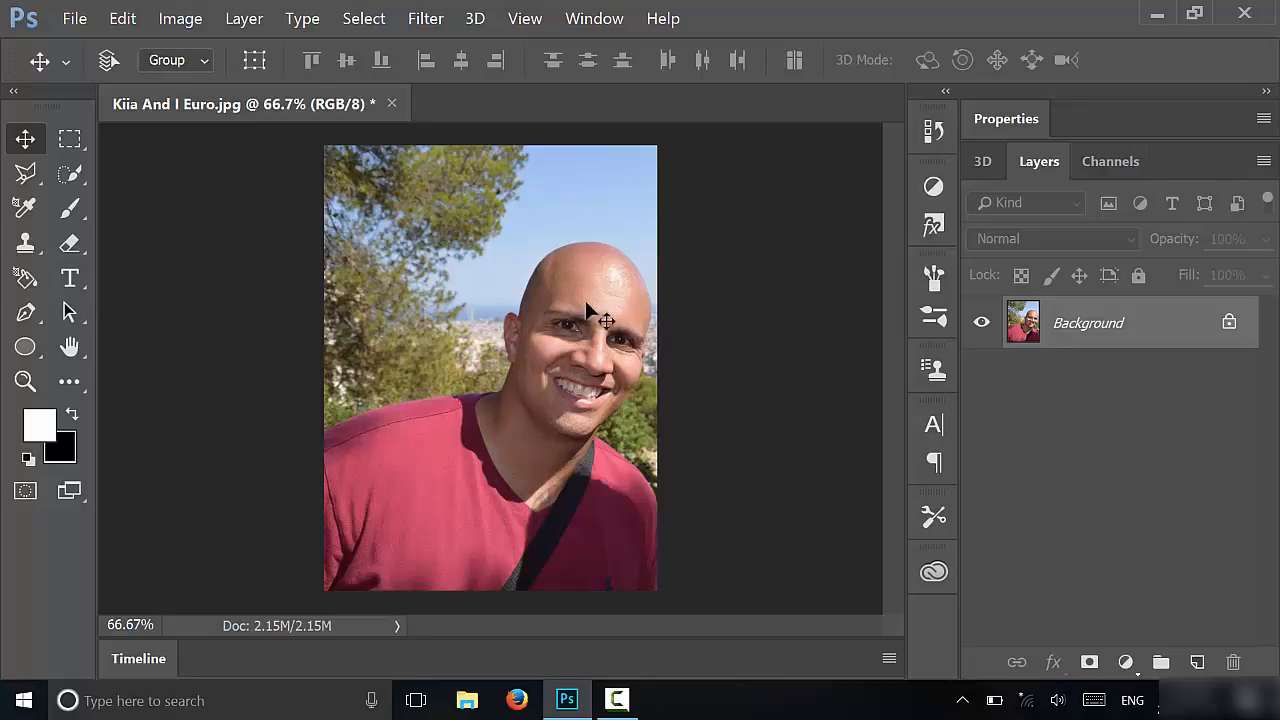
mouse_move(530, 378)
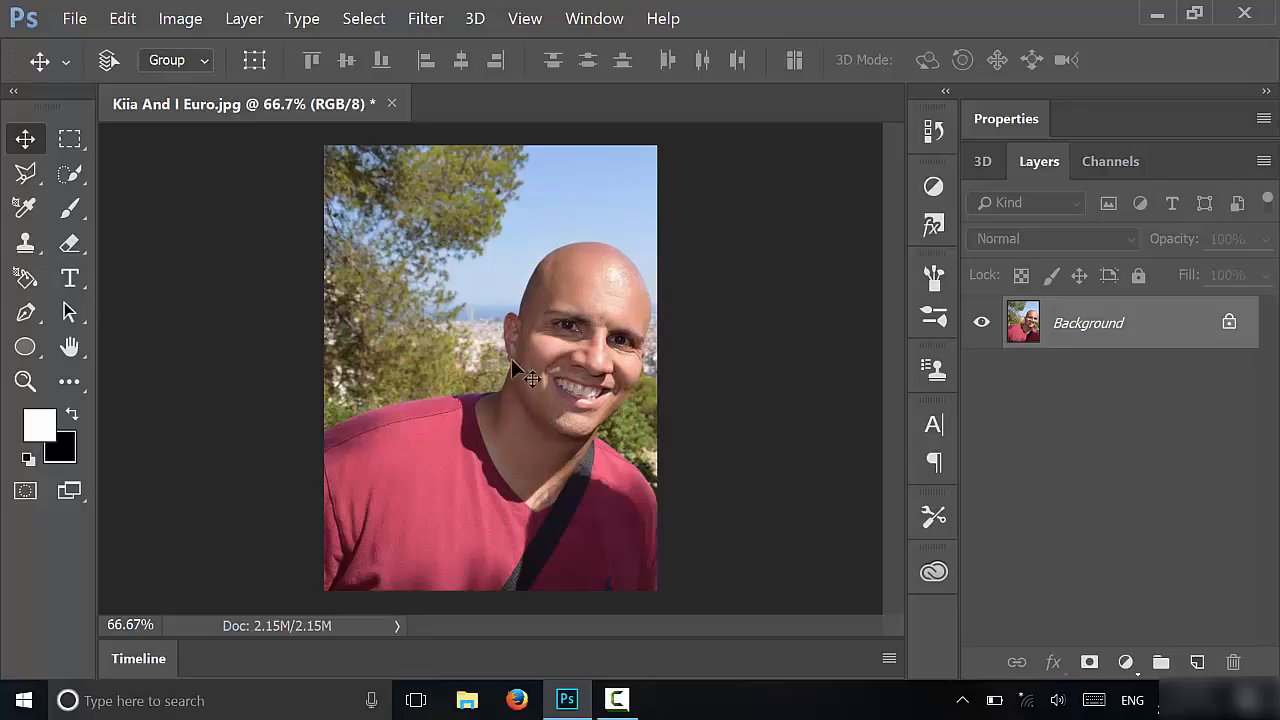
mouse_move(570, 376)
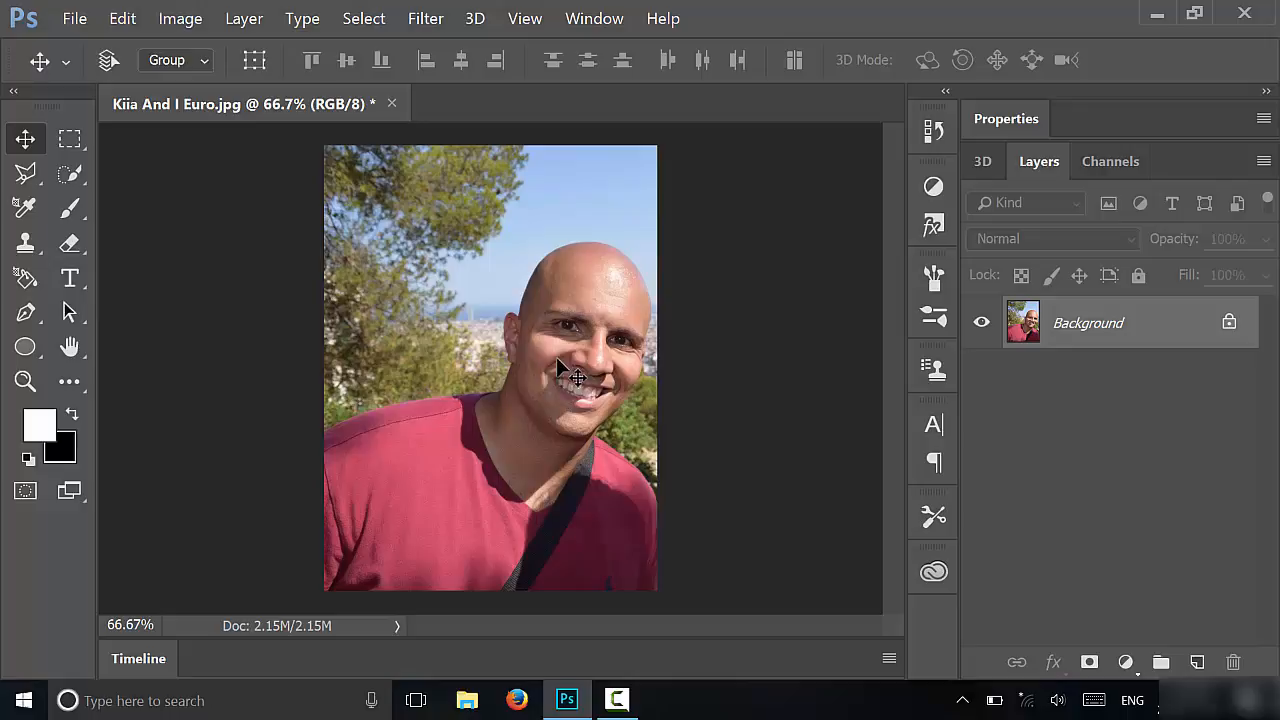
mouse_move(588, 372)
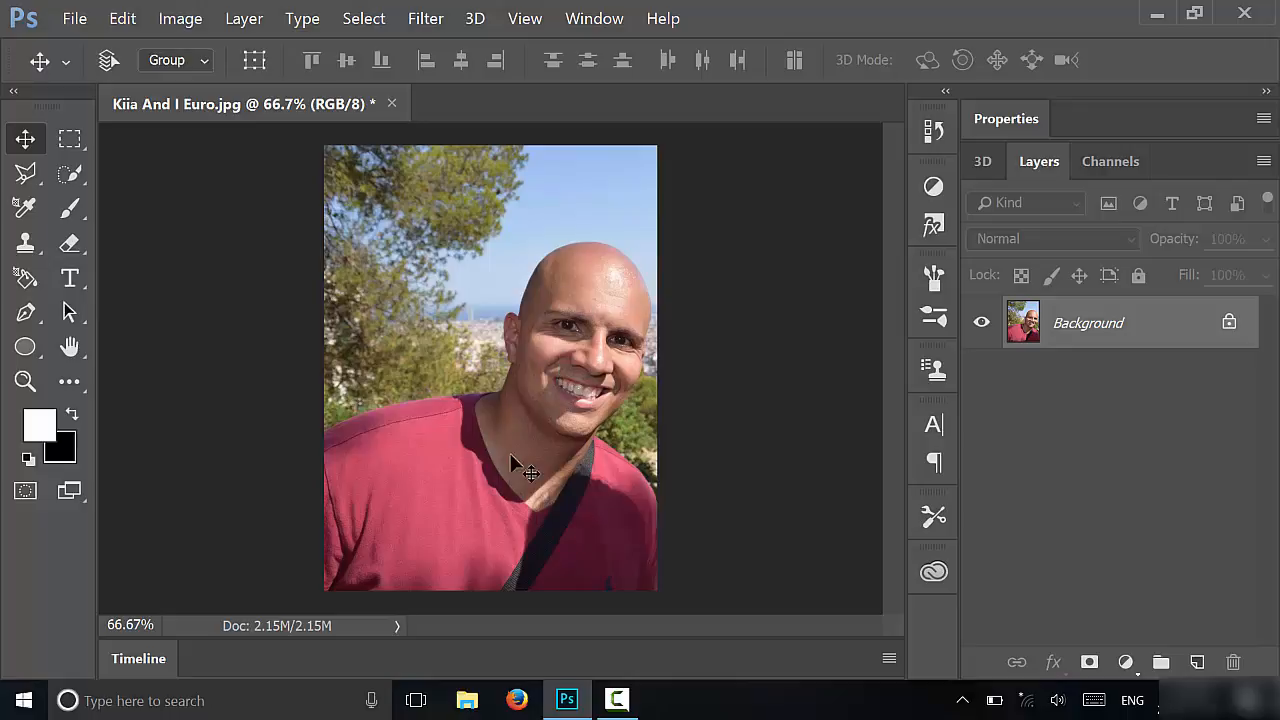
mouse_move(596, 420)
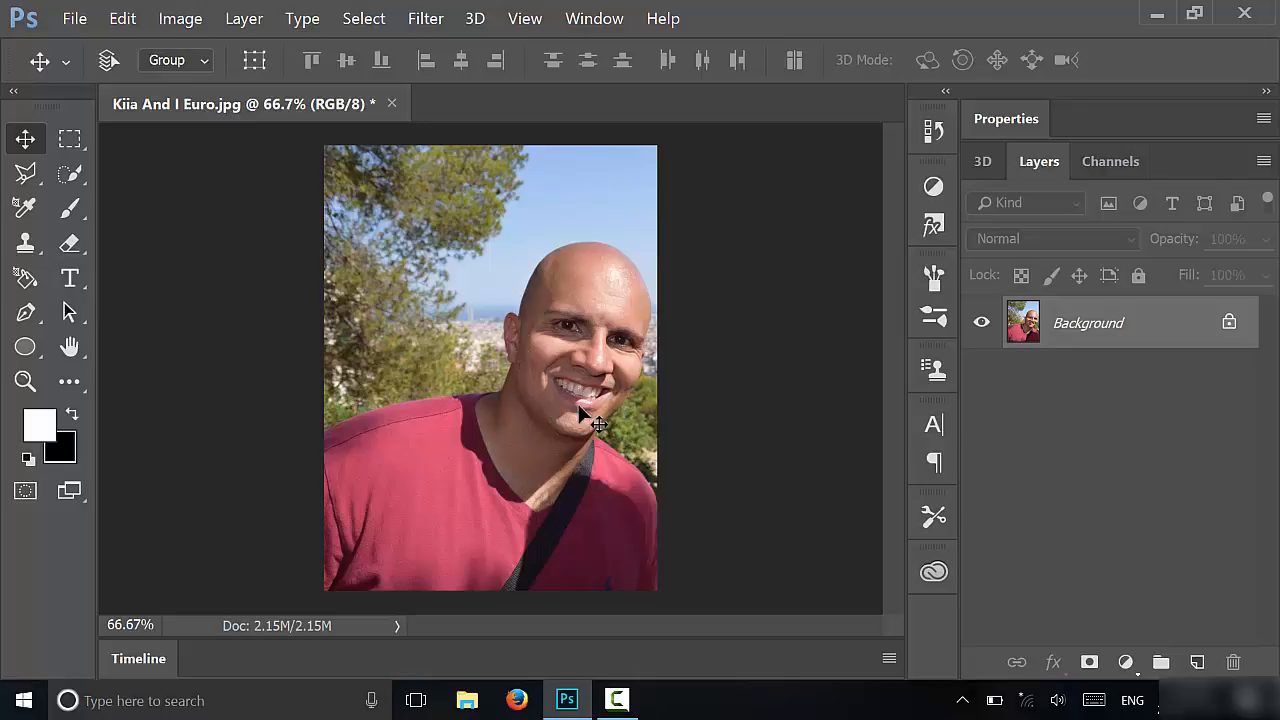
mouse_move(572, 392)
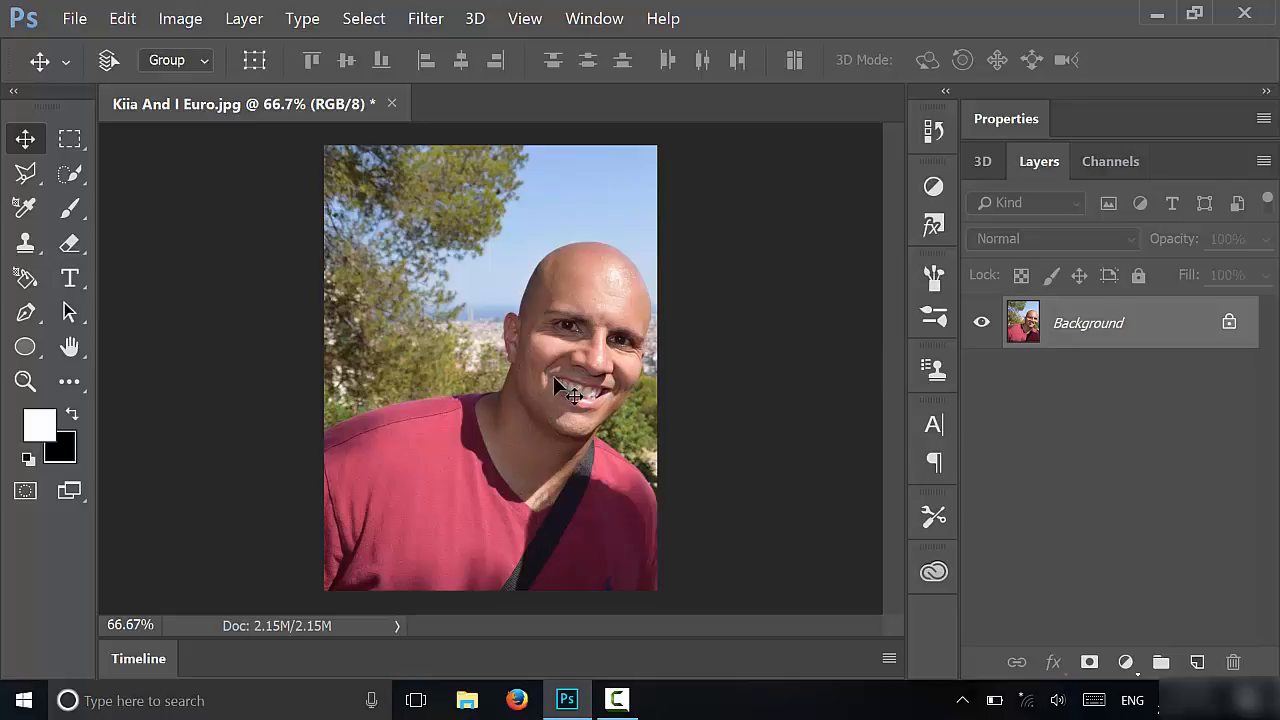
mouse_move(540, 458)
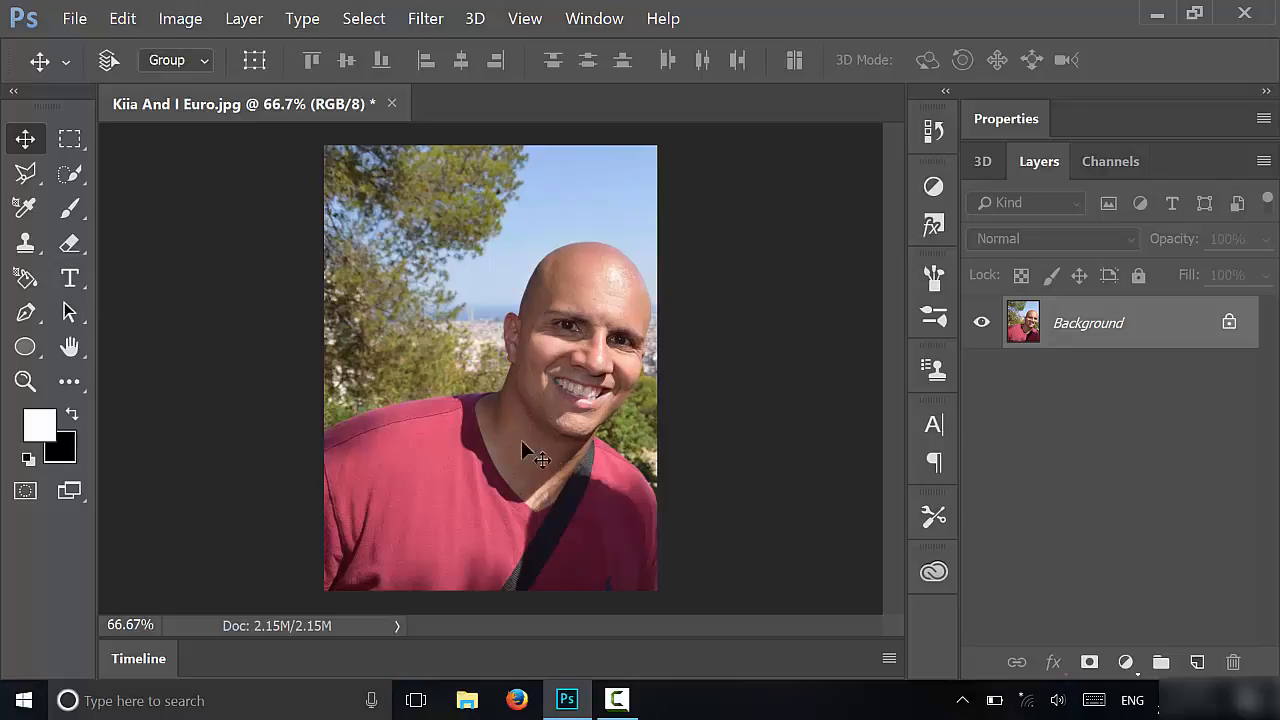
mouse_move(588, 440)
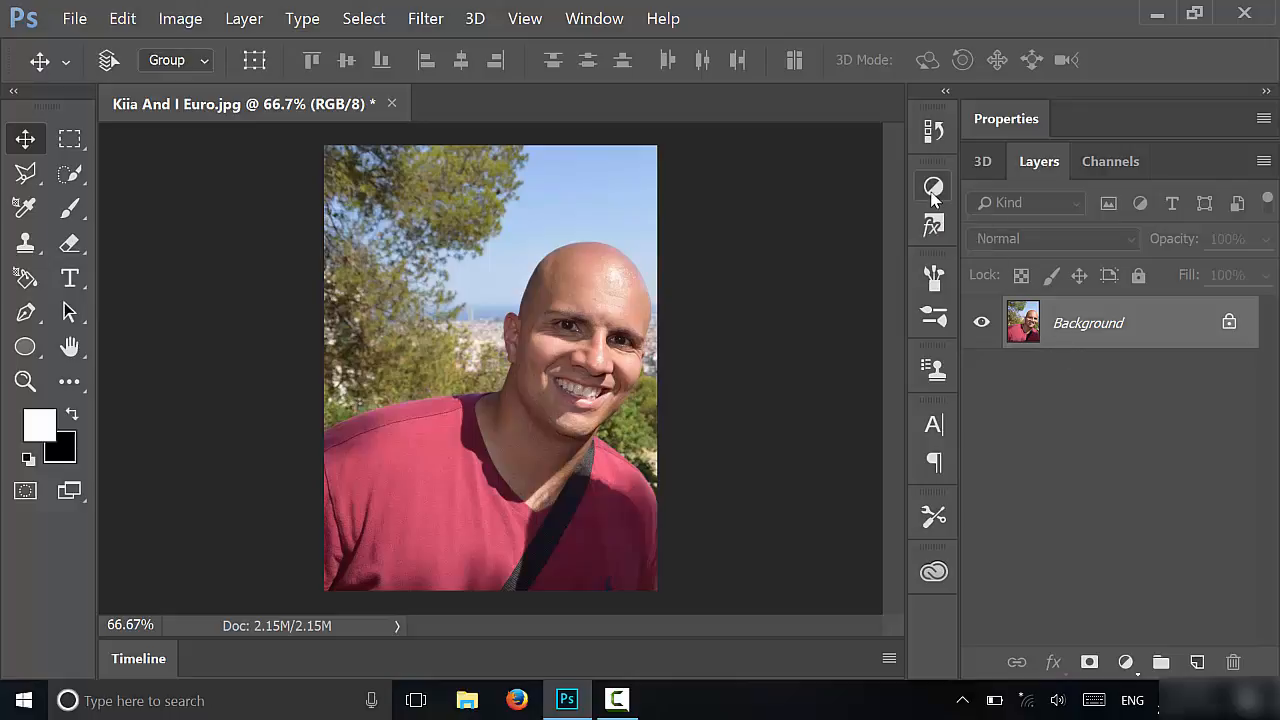
- Show the Adjustments panel listing adjustment types such as Hue/Saturation
click(932, 188)
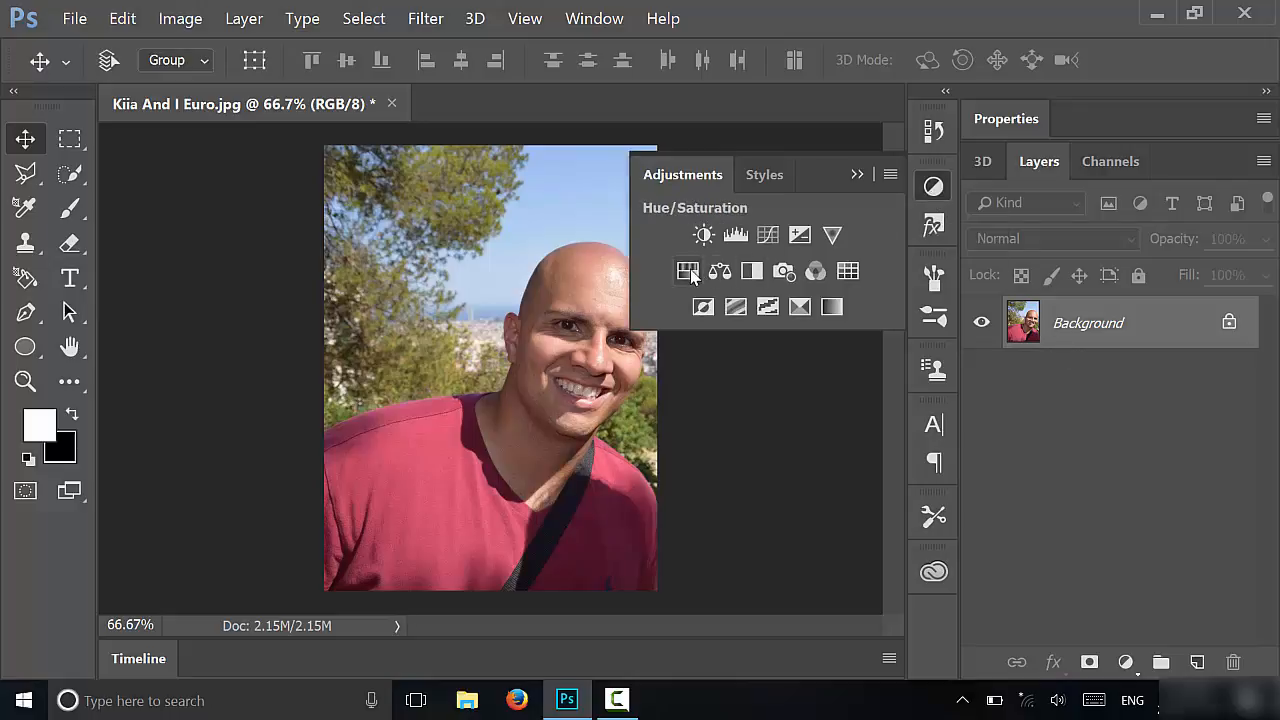
mouse_move(688, 272)
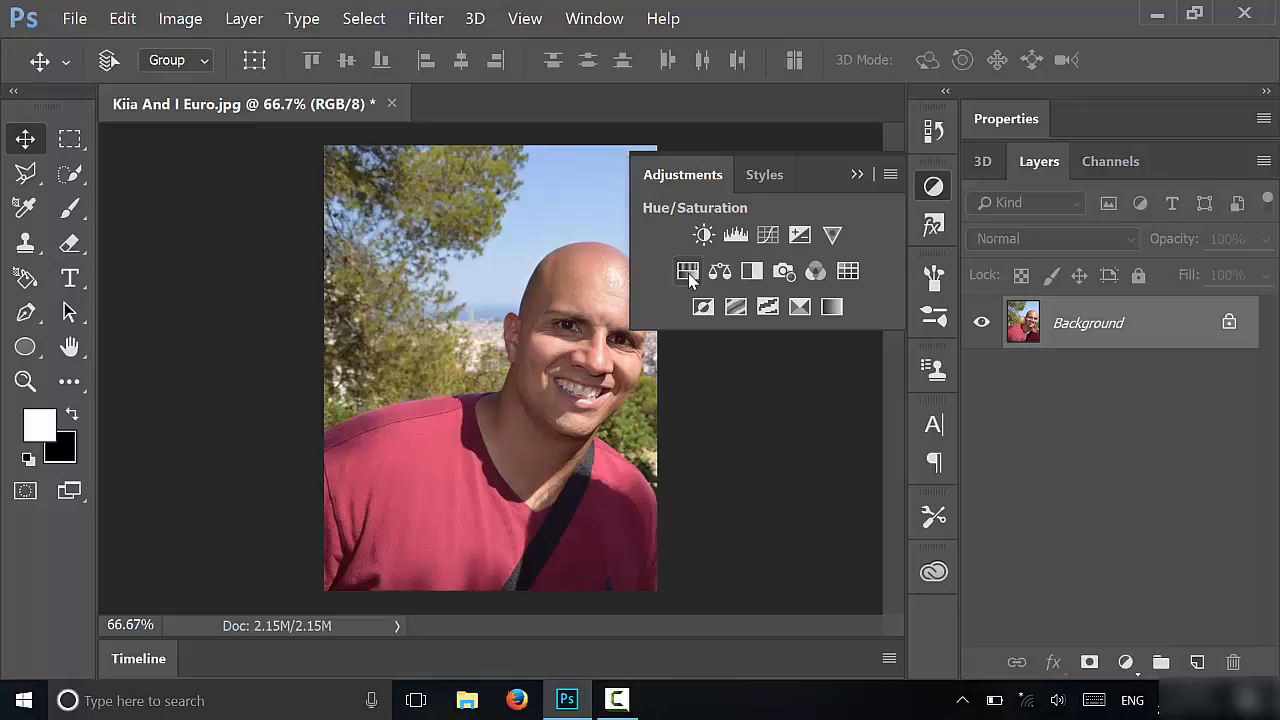
- Add a Hue/Saturation adjustment layer with hue +76 and saturation +34, tinting the portrait green
click(688, 272)
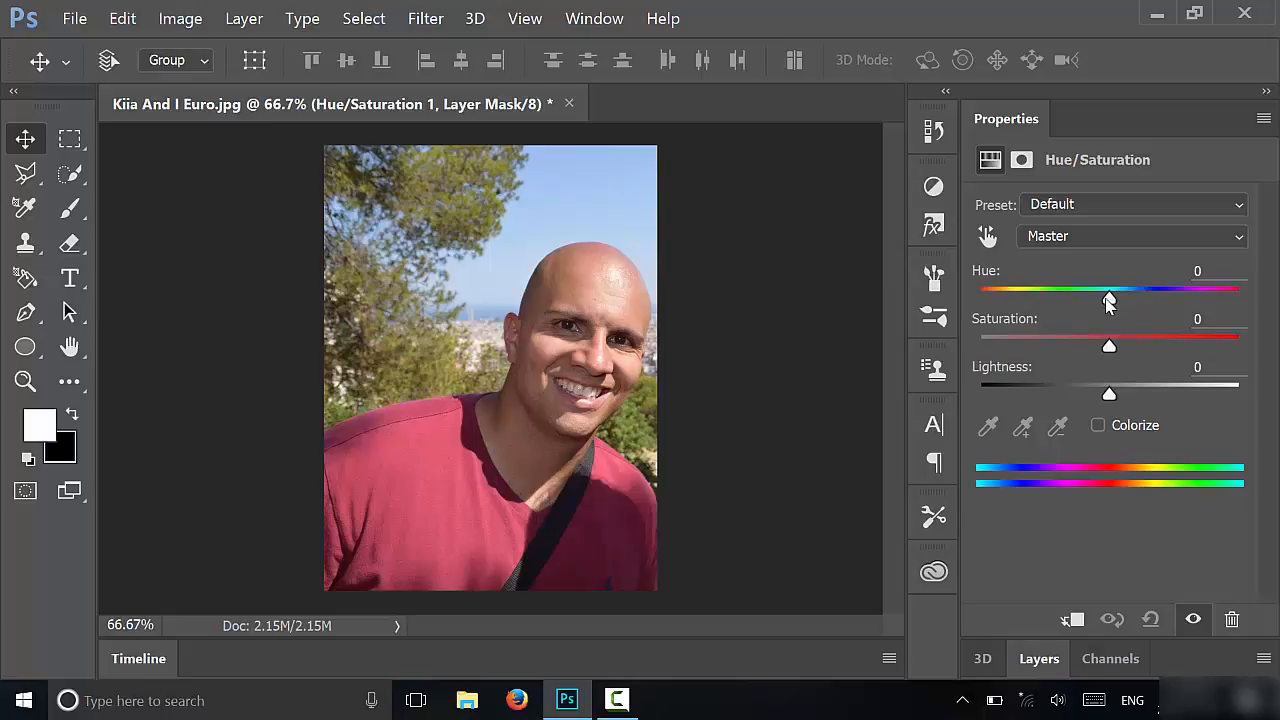
drag(1108, 298, 1164, 298)
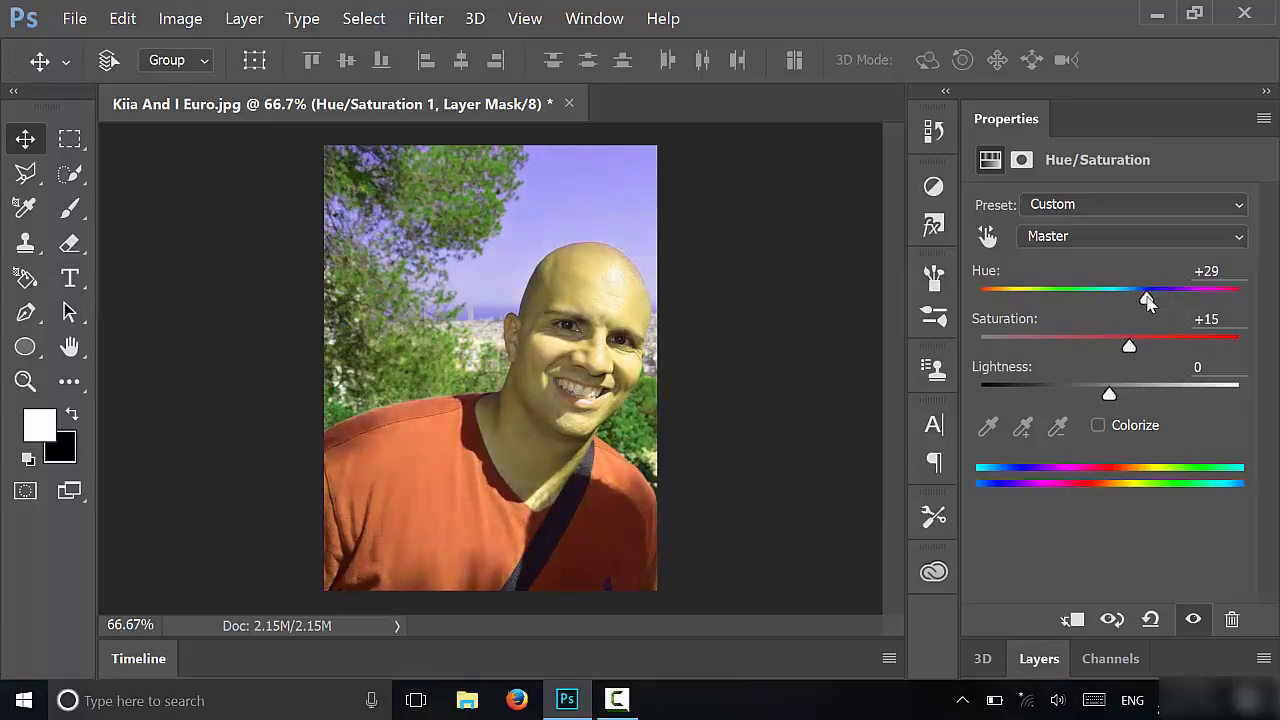
drag(1148, 296, 1184, 296)
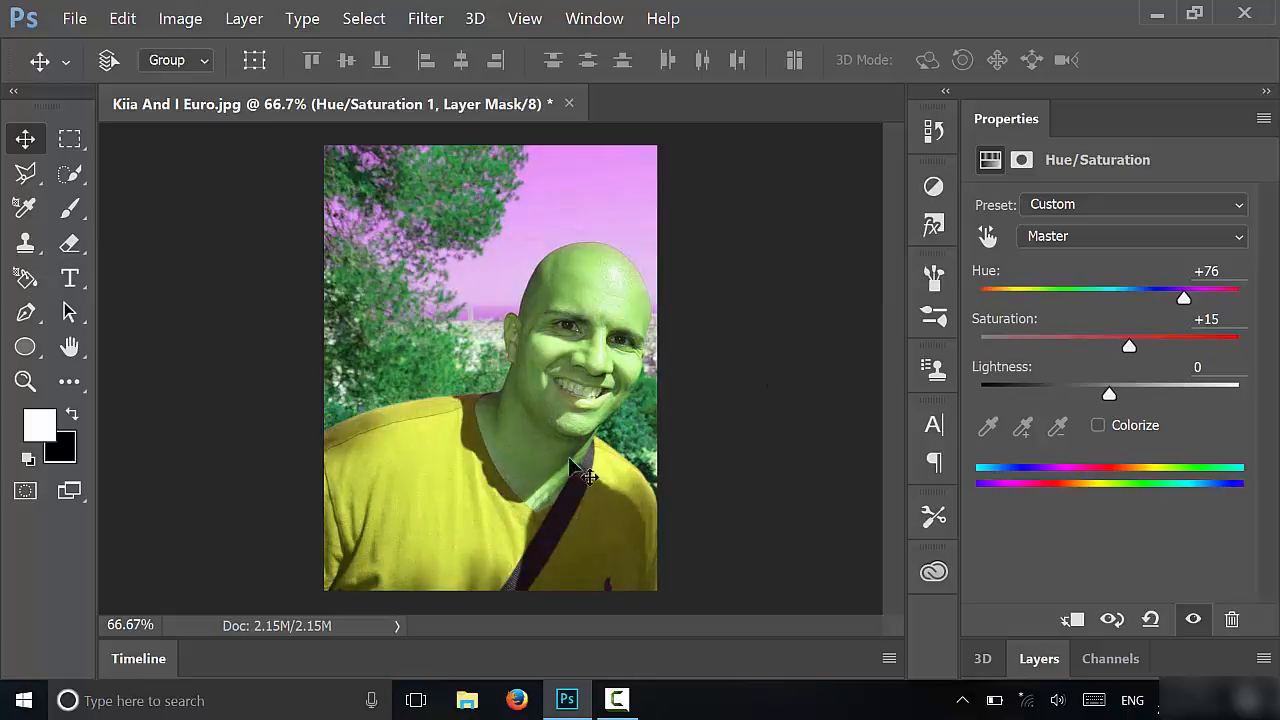
mouse_move(944, 392)
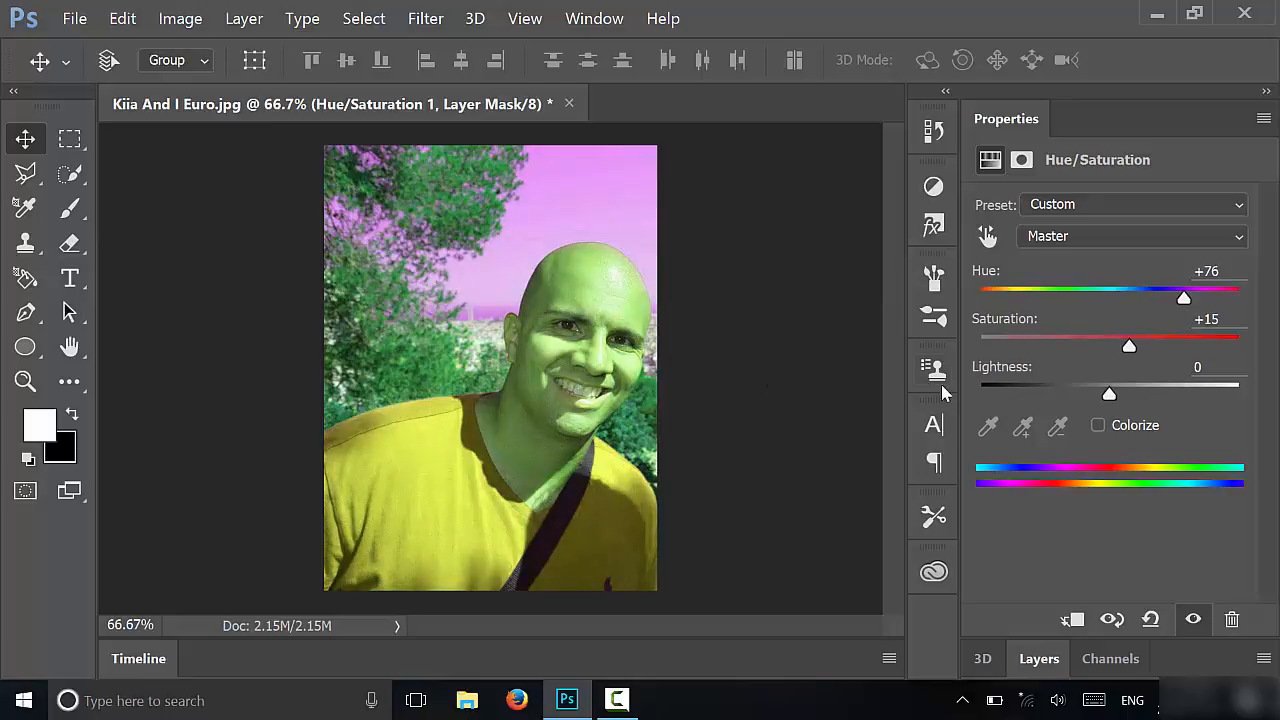
drag(1128, 344, 1204, 344)
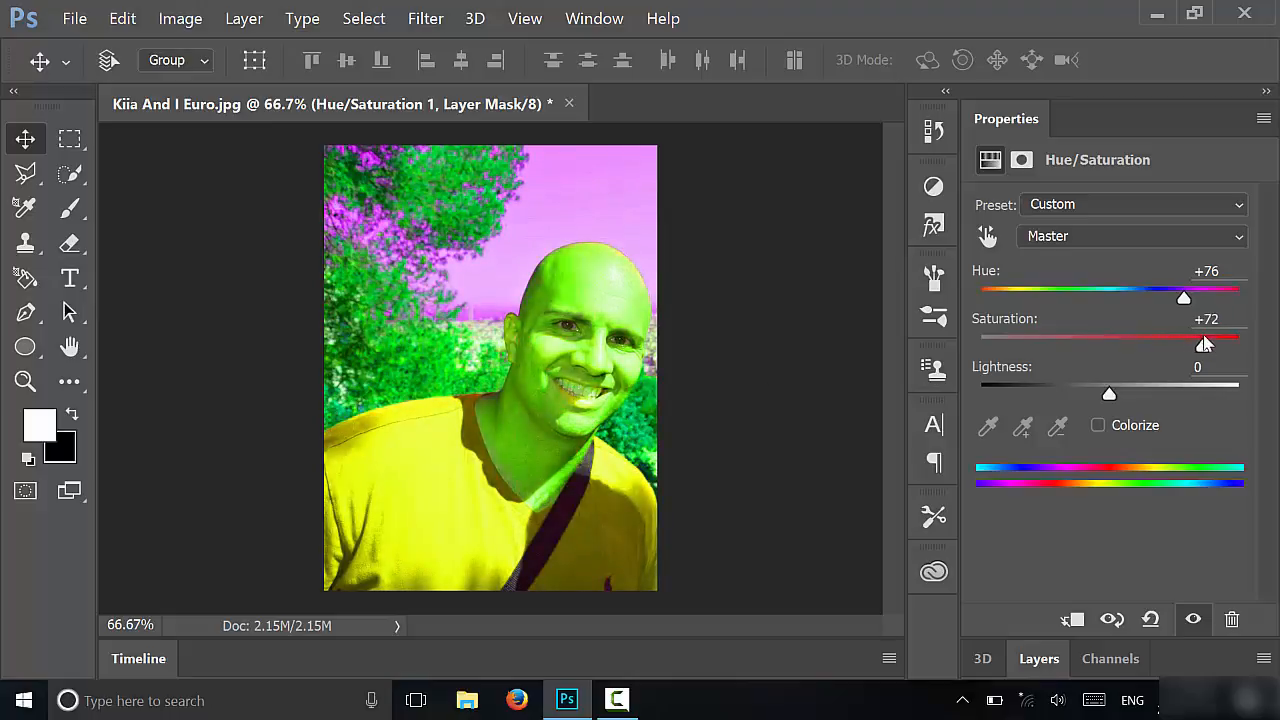
drag(1200, 344, 1150, 348)
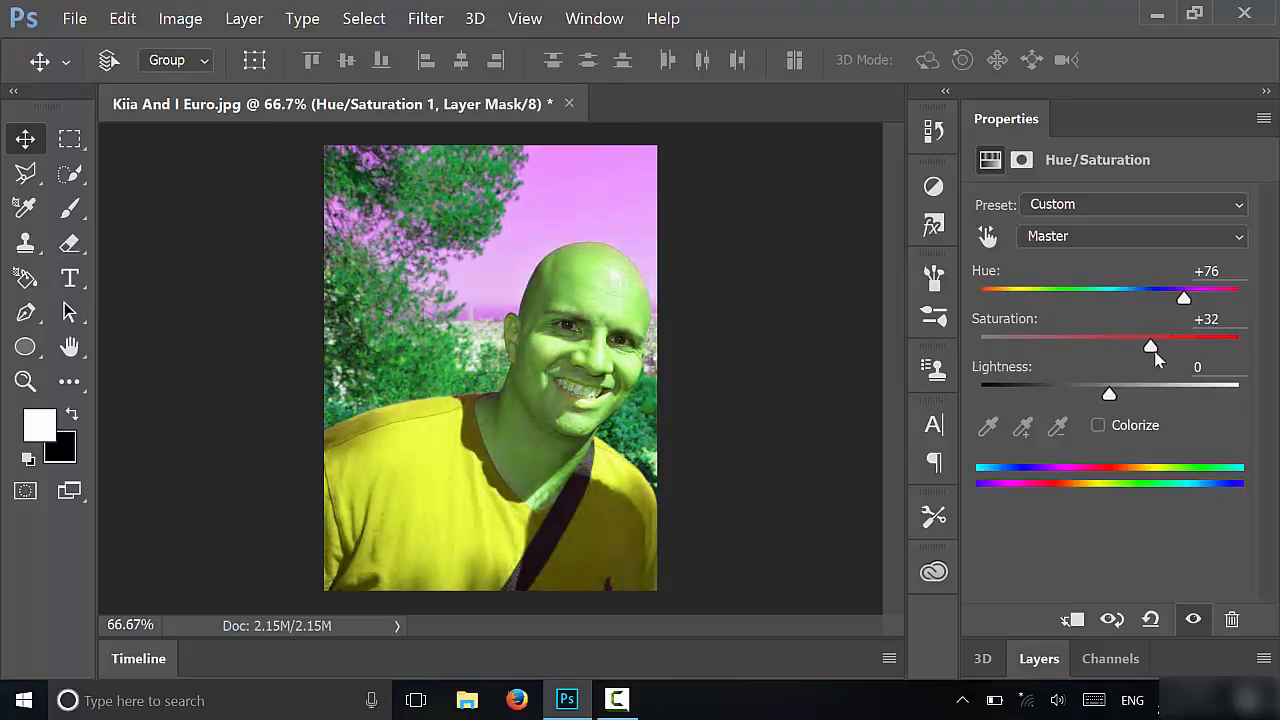
drag(1150, 344, 1152, 344)
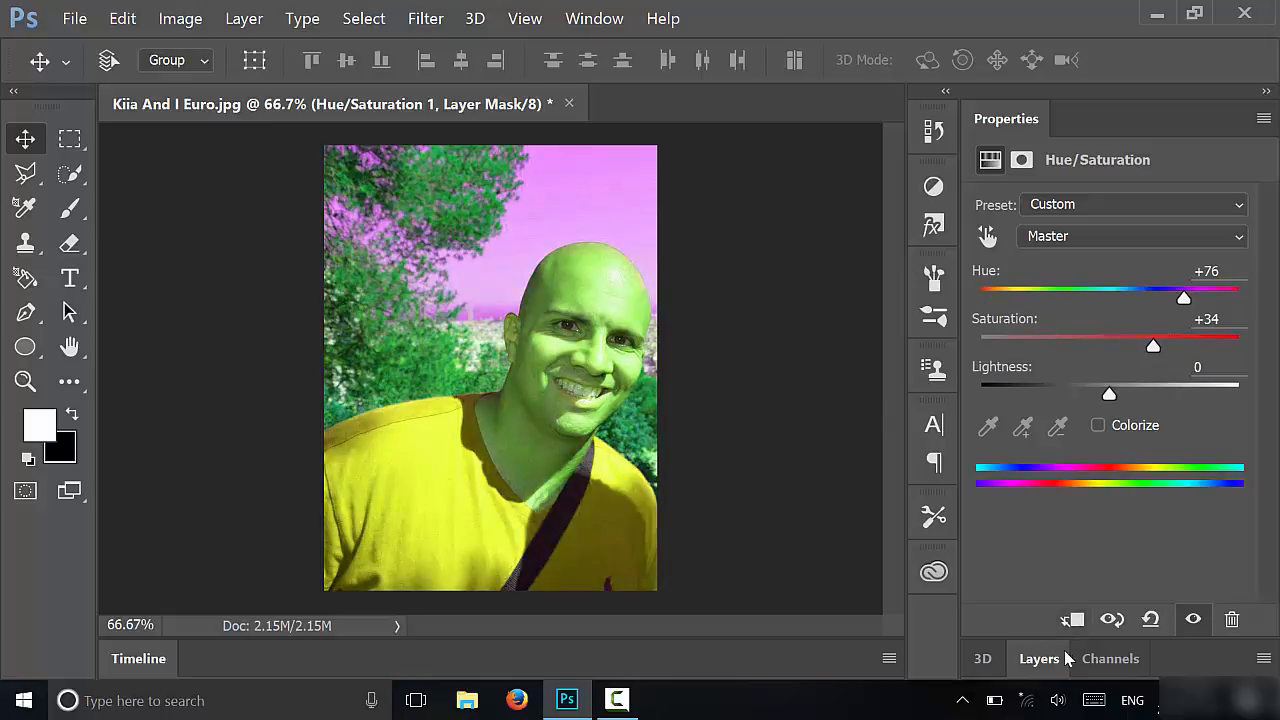
click(1040, 658)
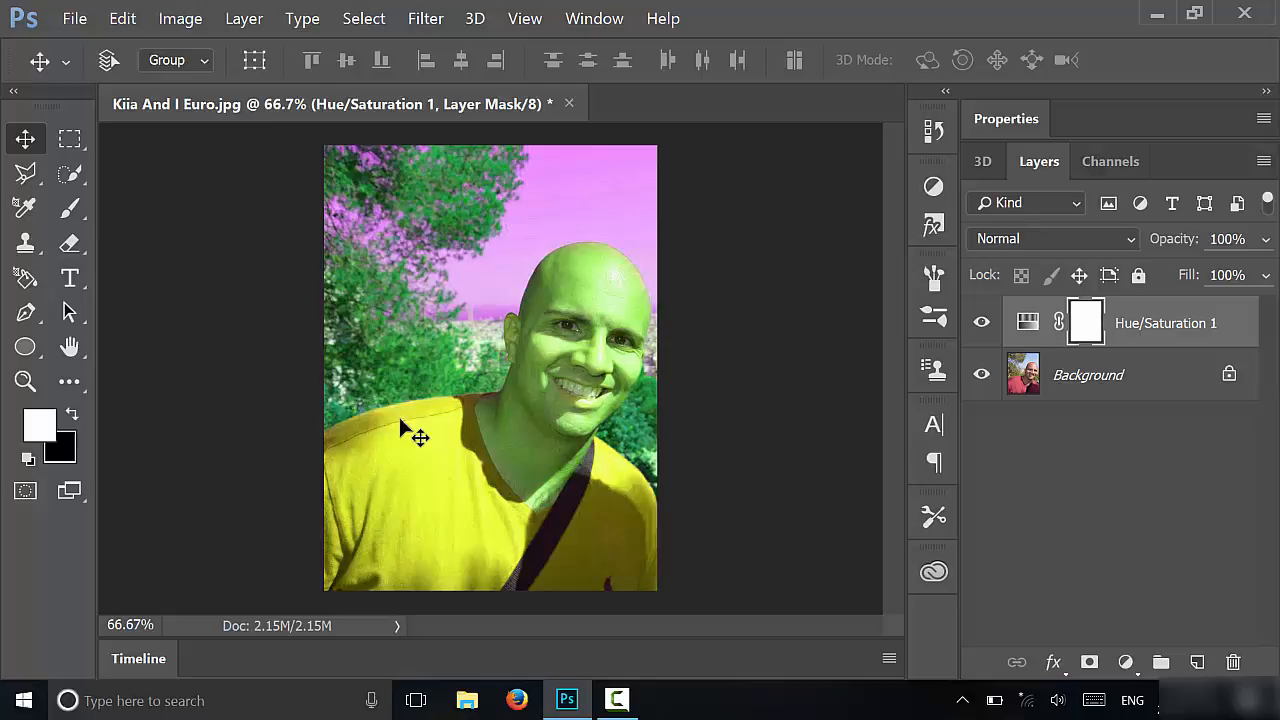
mouse_move(524, 356)
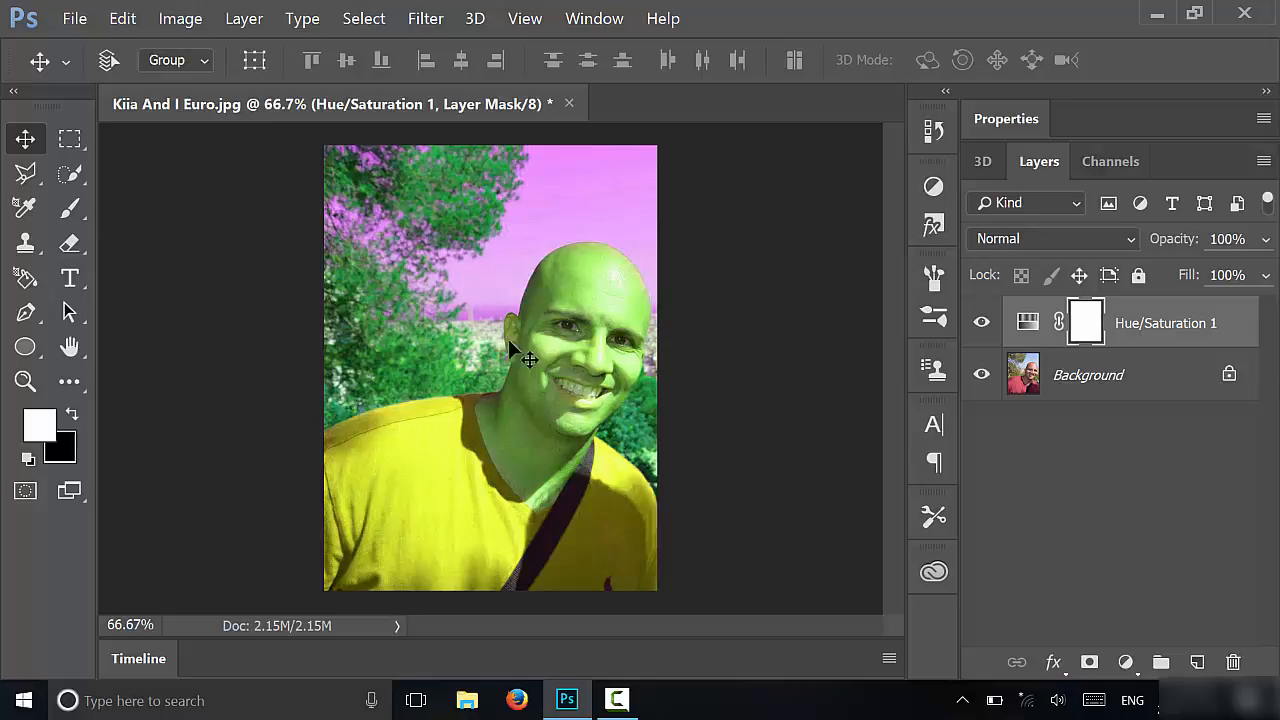
mouse_move(464, 384)
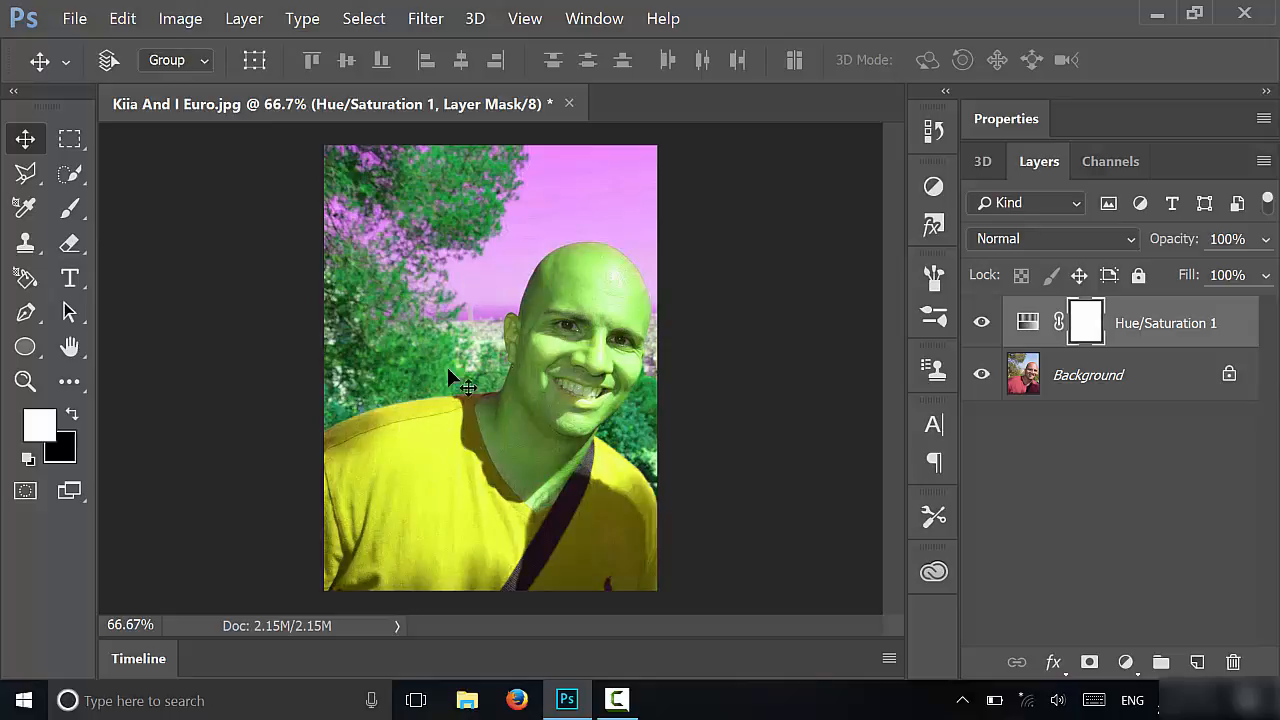
mouse_move(544, 304)
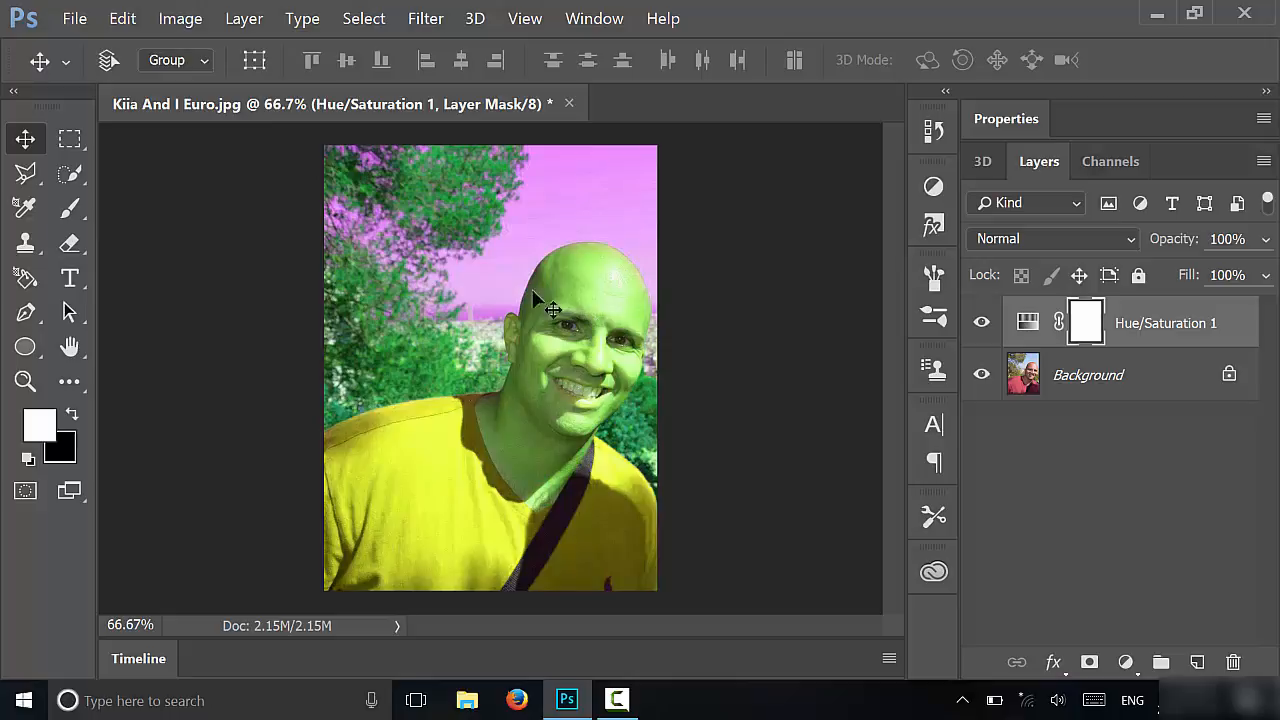
mouse_move(596, 348)
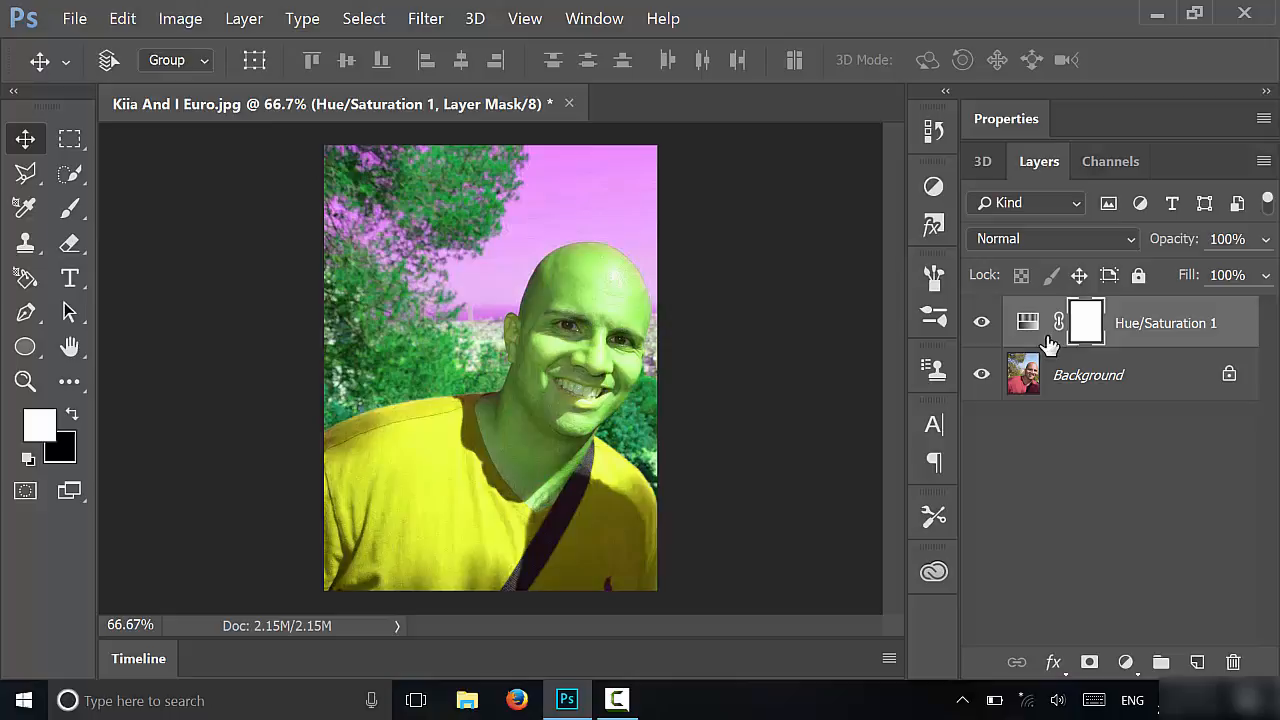
mouse_move(1090, 330)
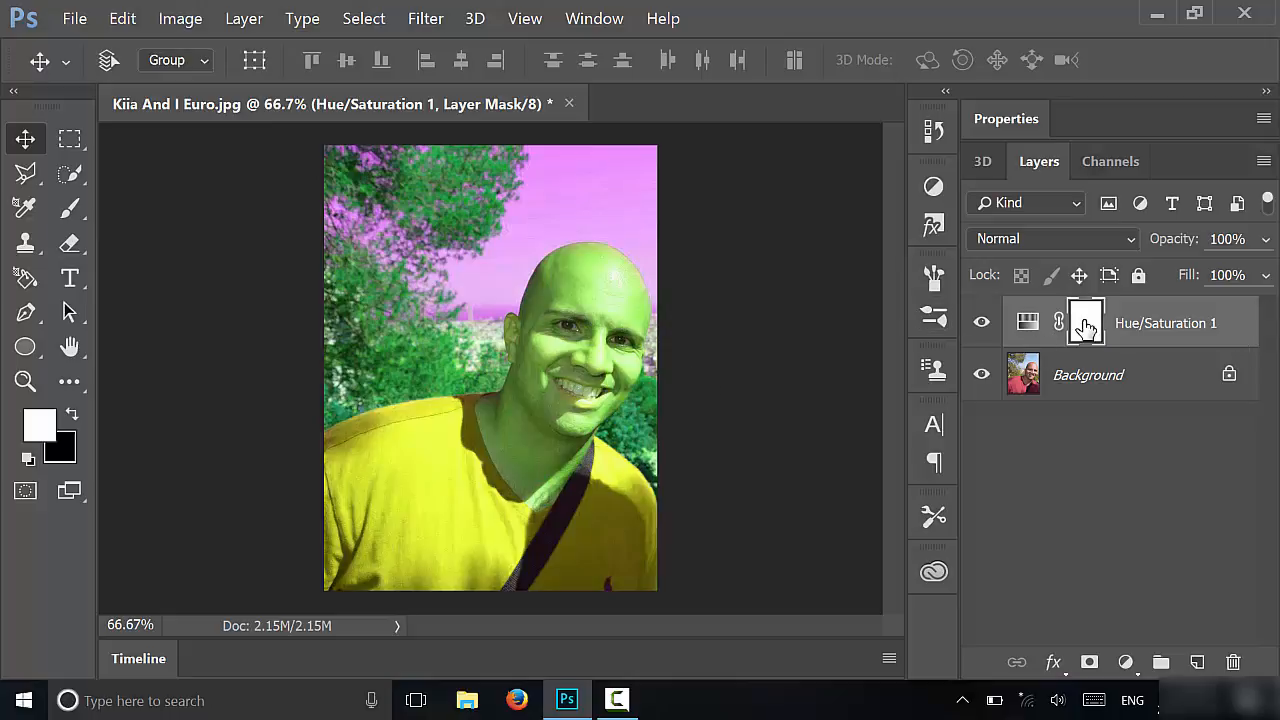
click(1084, 322)
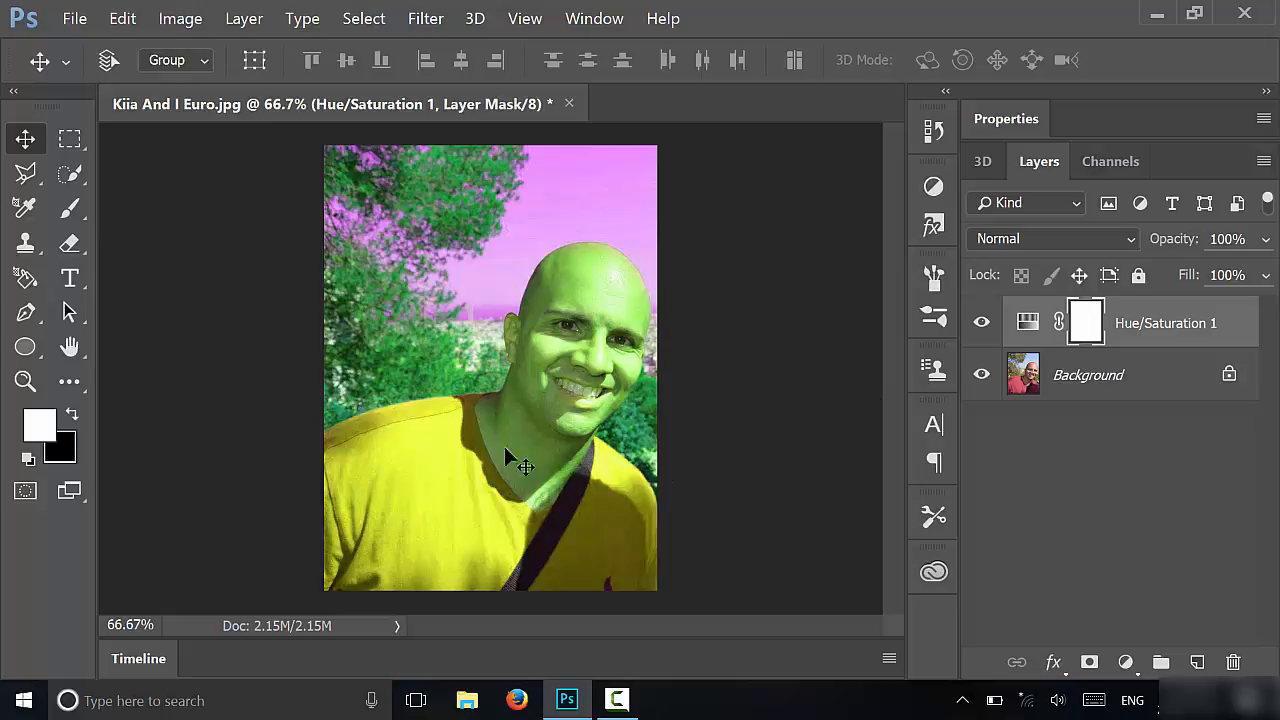
mouse_move(556, 308)
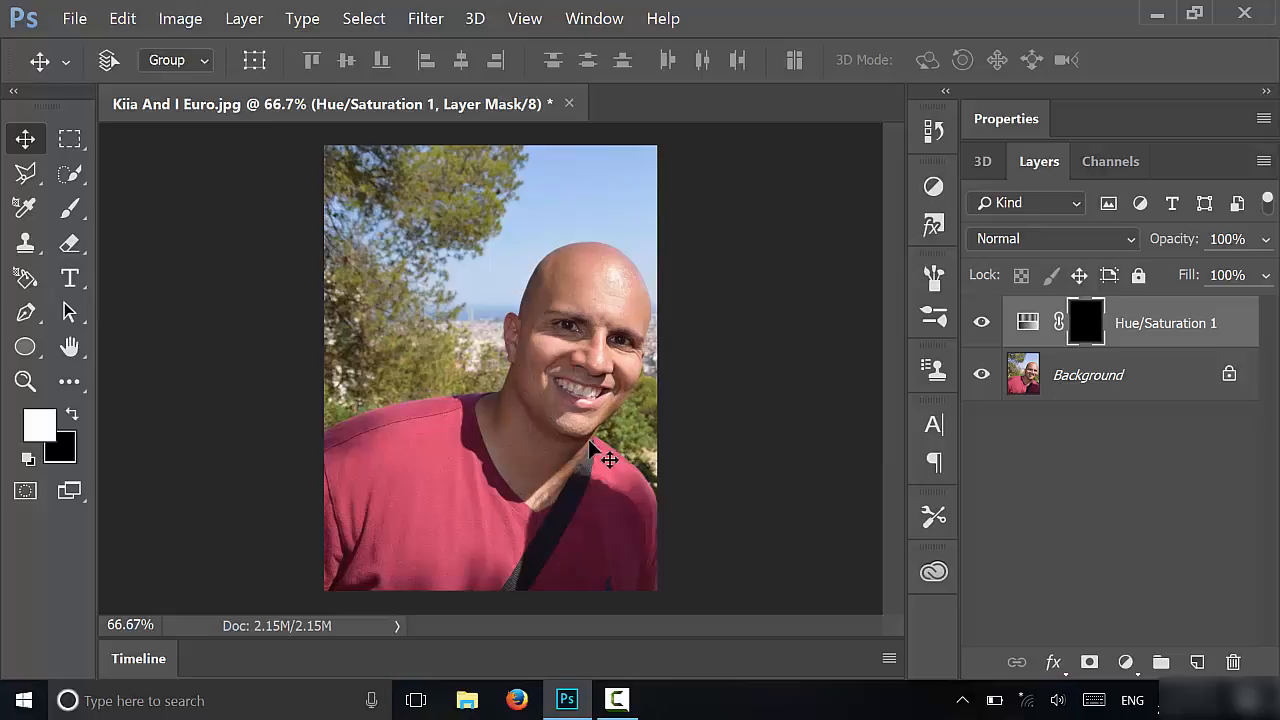
mouse_move(400, 440)
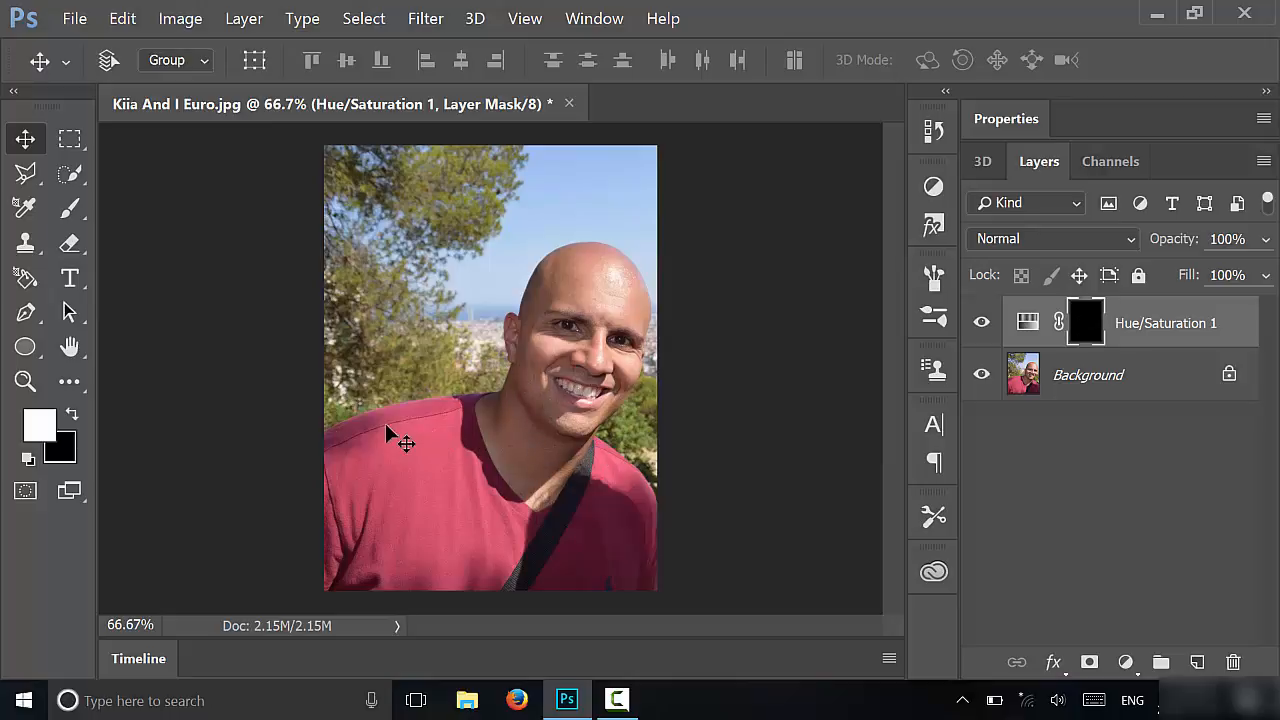
mouse_move(616, 376)
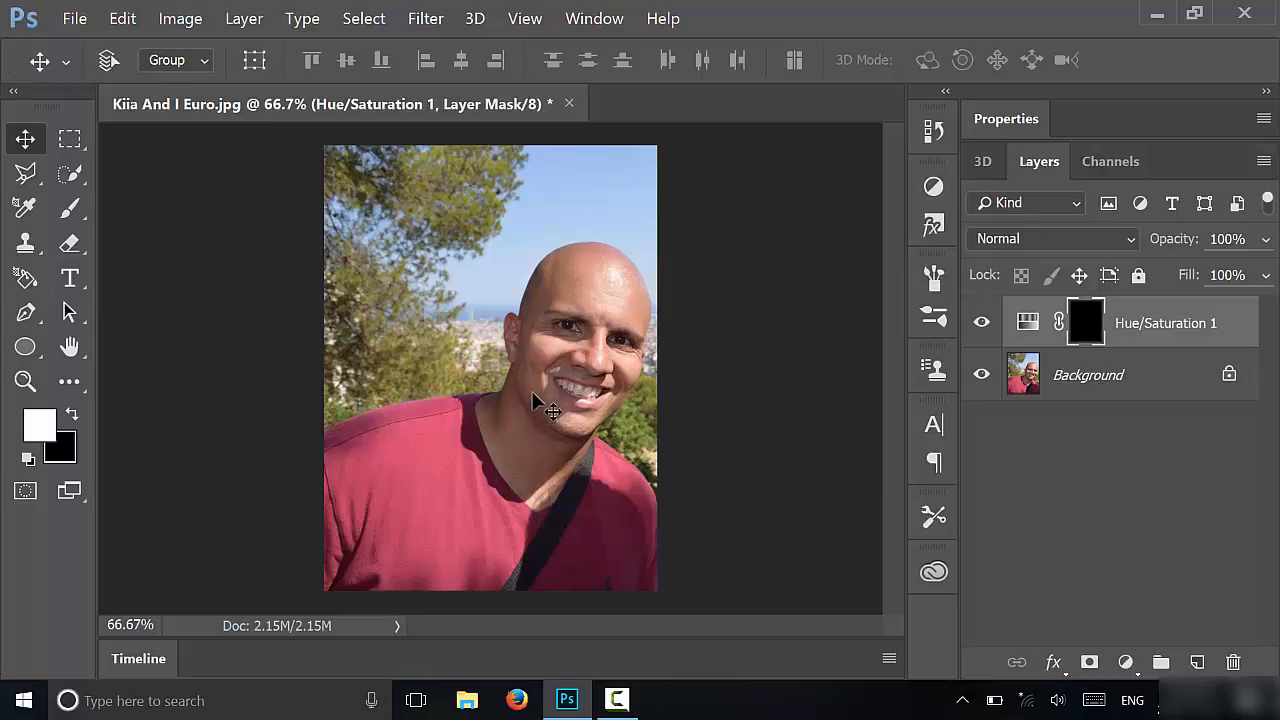
mouse_move(202, 408)
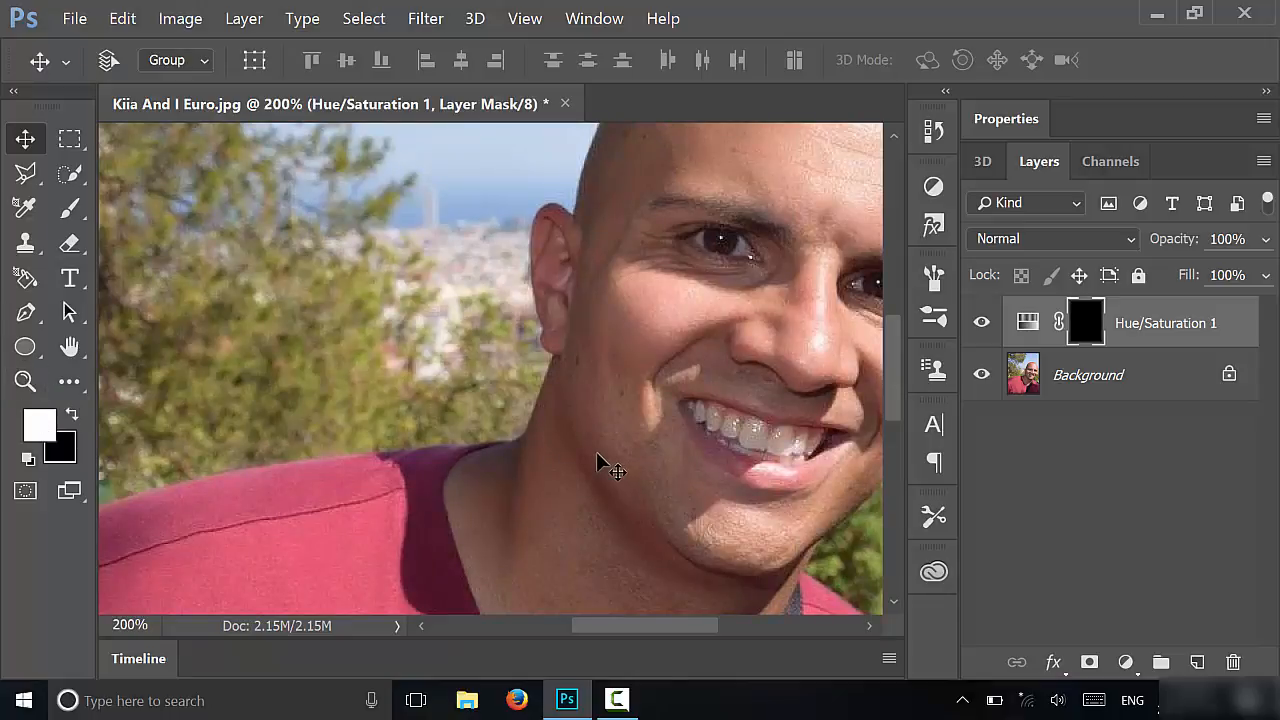
mouse_move(228, 390)
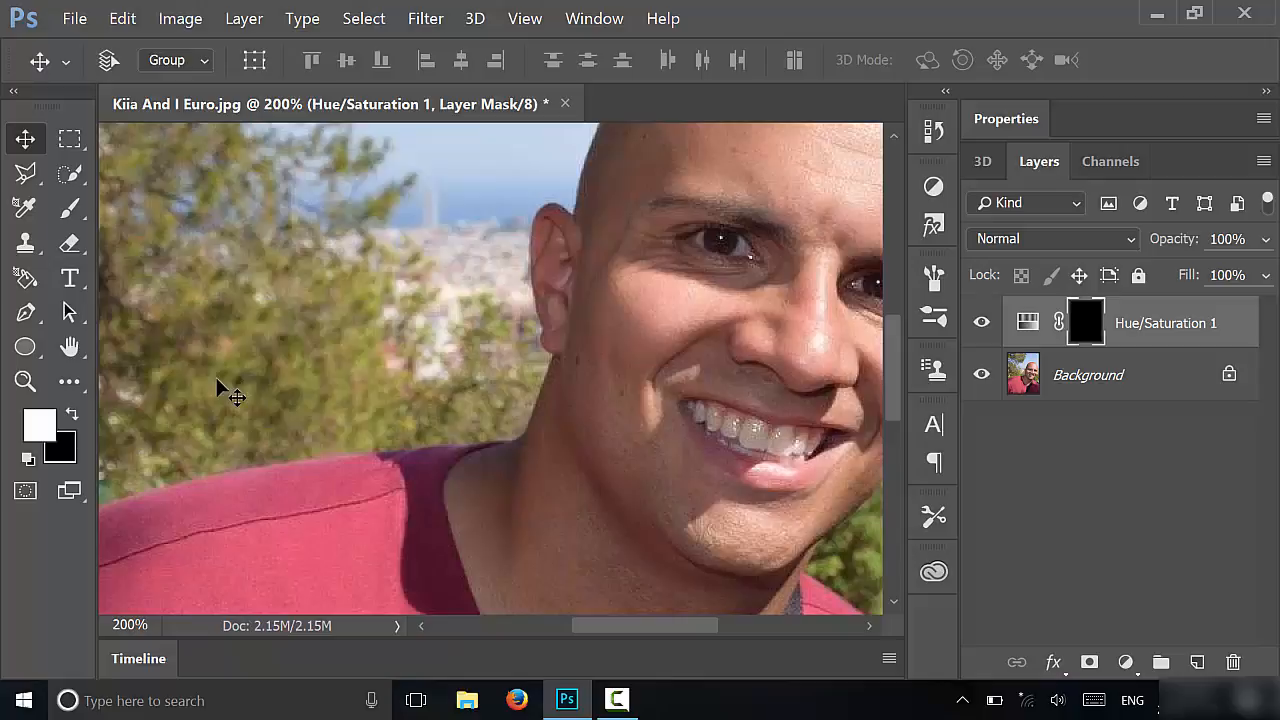
- With the Brush tool, reveal green on the mask over the side of the head, crown and ear
click(70, 208)
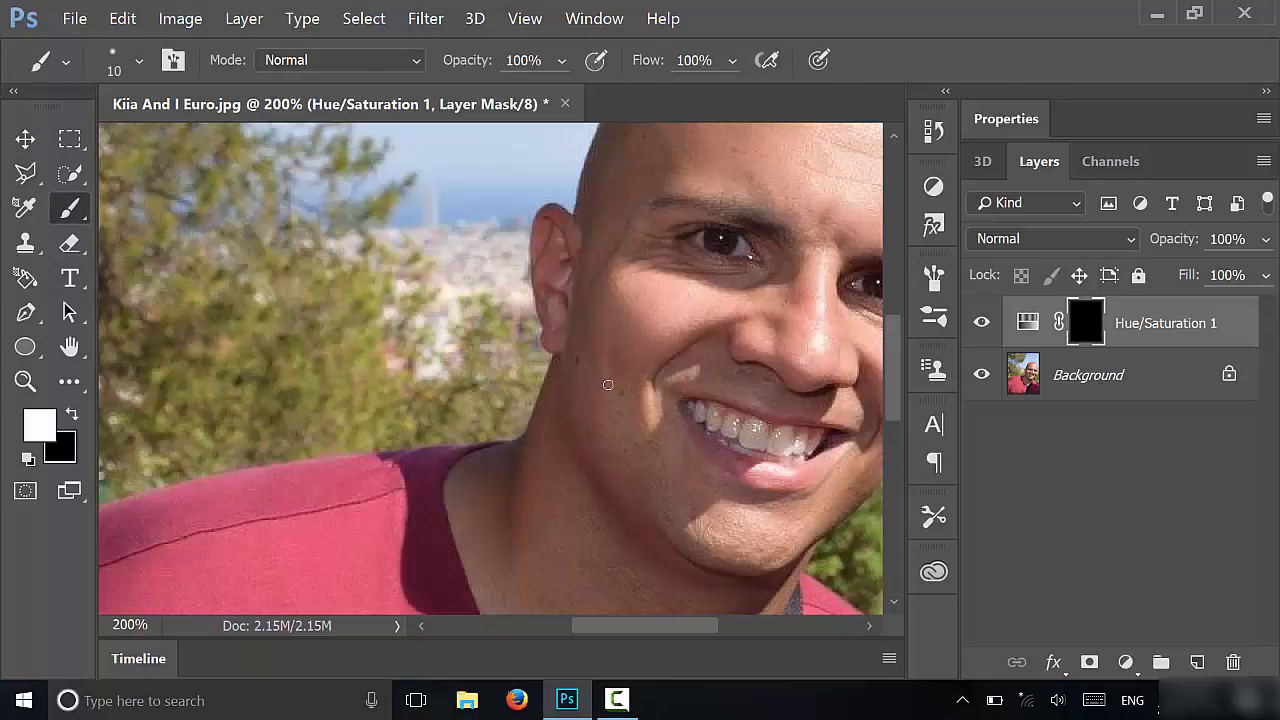
mouse_move(608, 316)
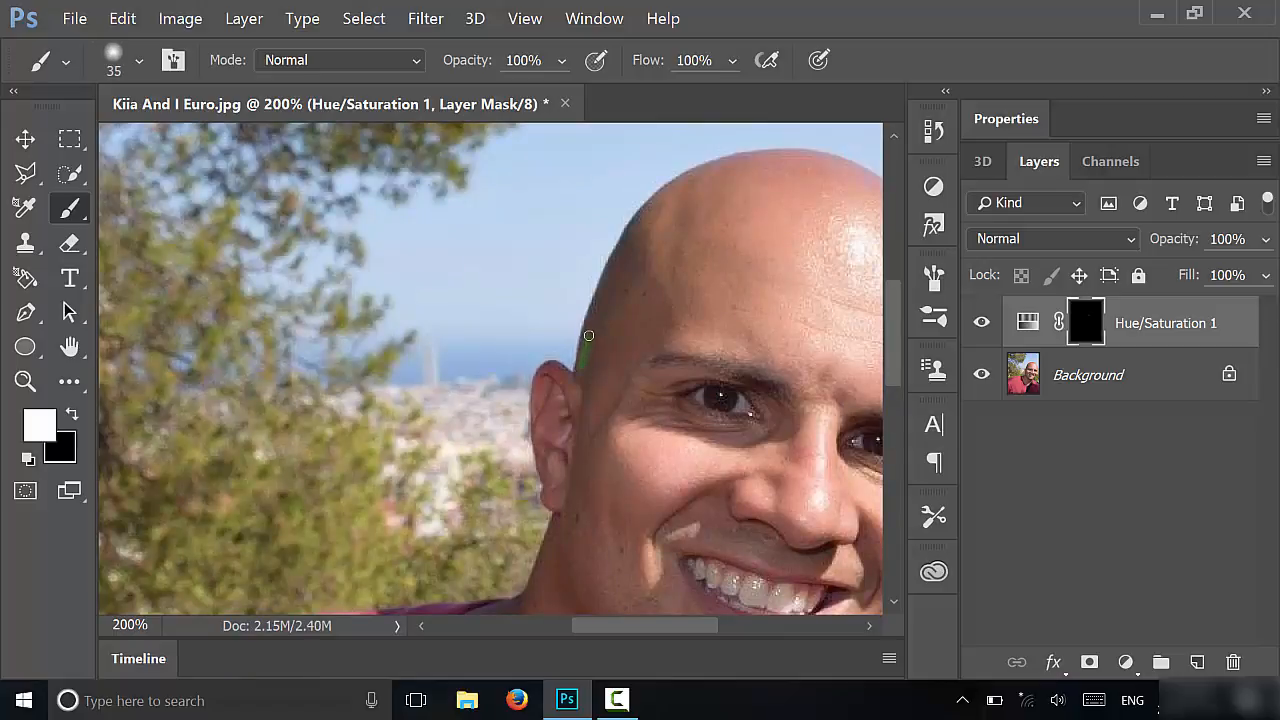
drag(588, 356, 616, 292)
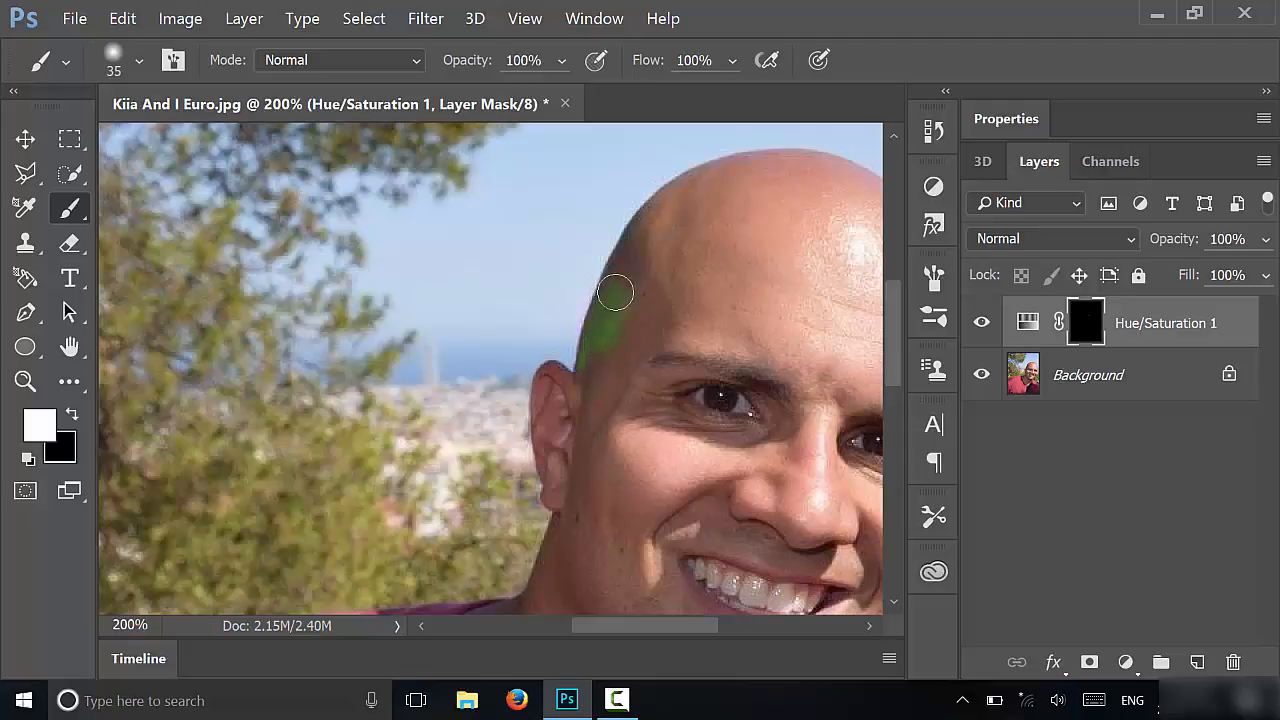
drag(616, 292, 664, 204)
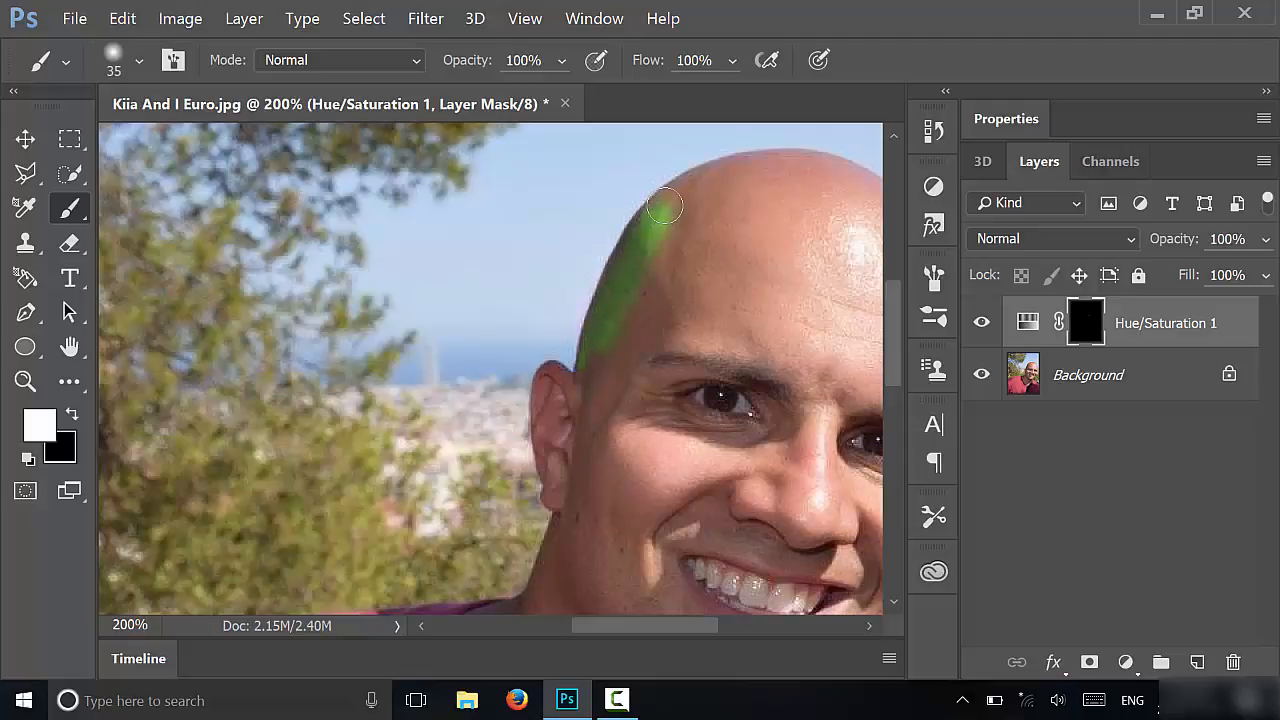
drag(664, 204, 828, 170)
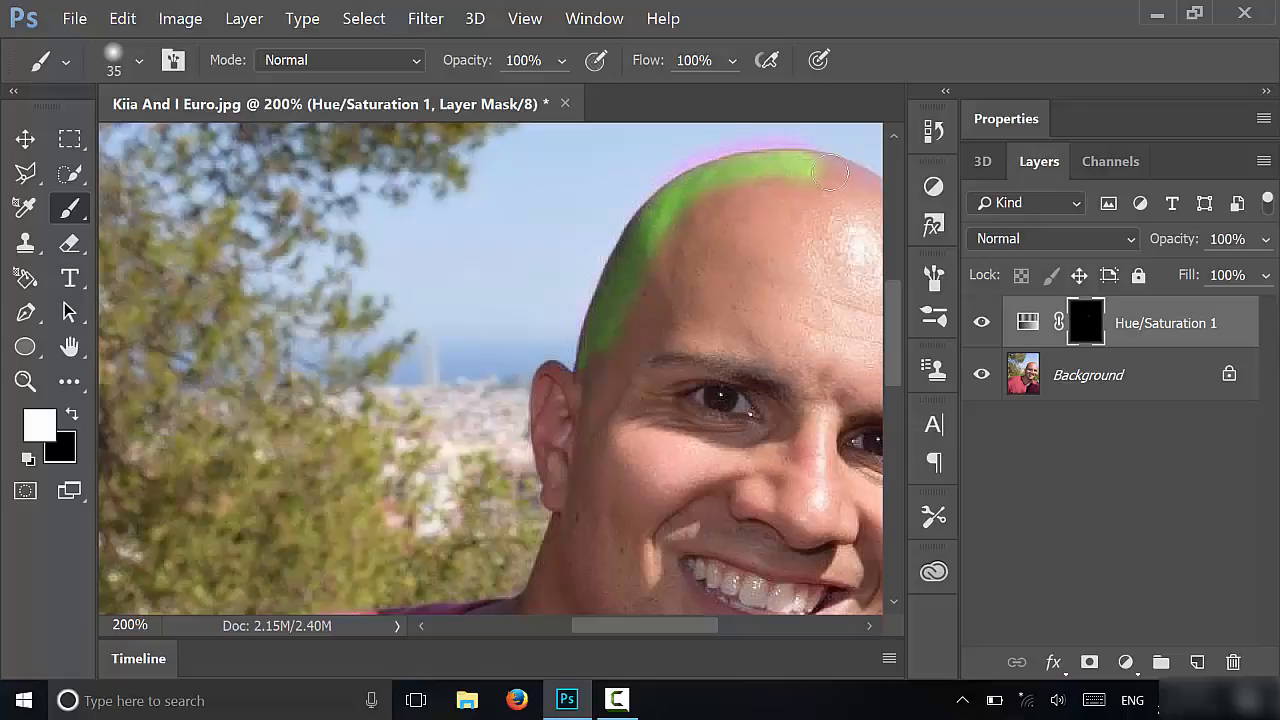
drag(830, 170, 670, 224)
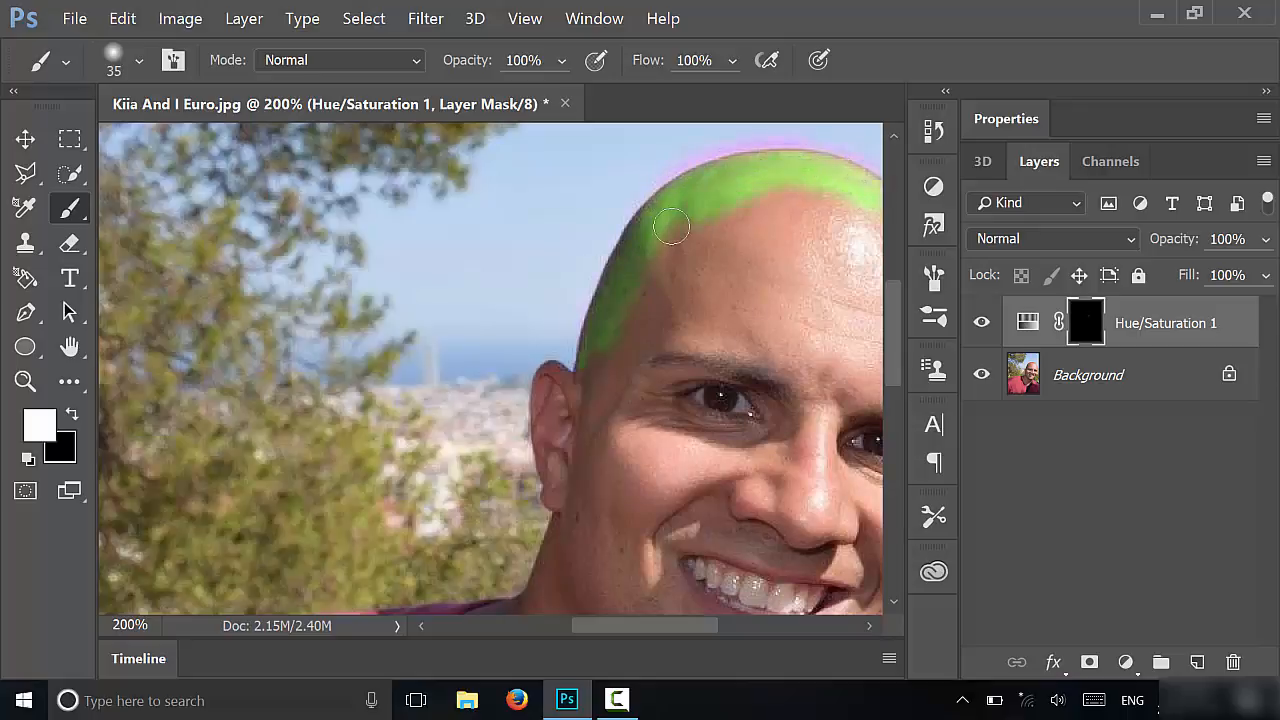
drag(670, 224, 564, 398)
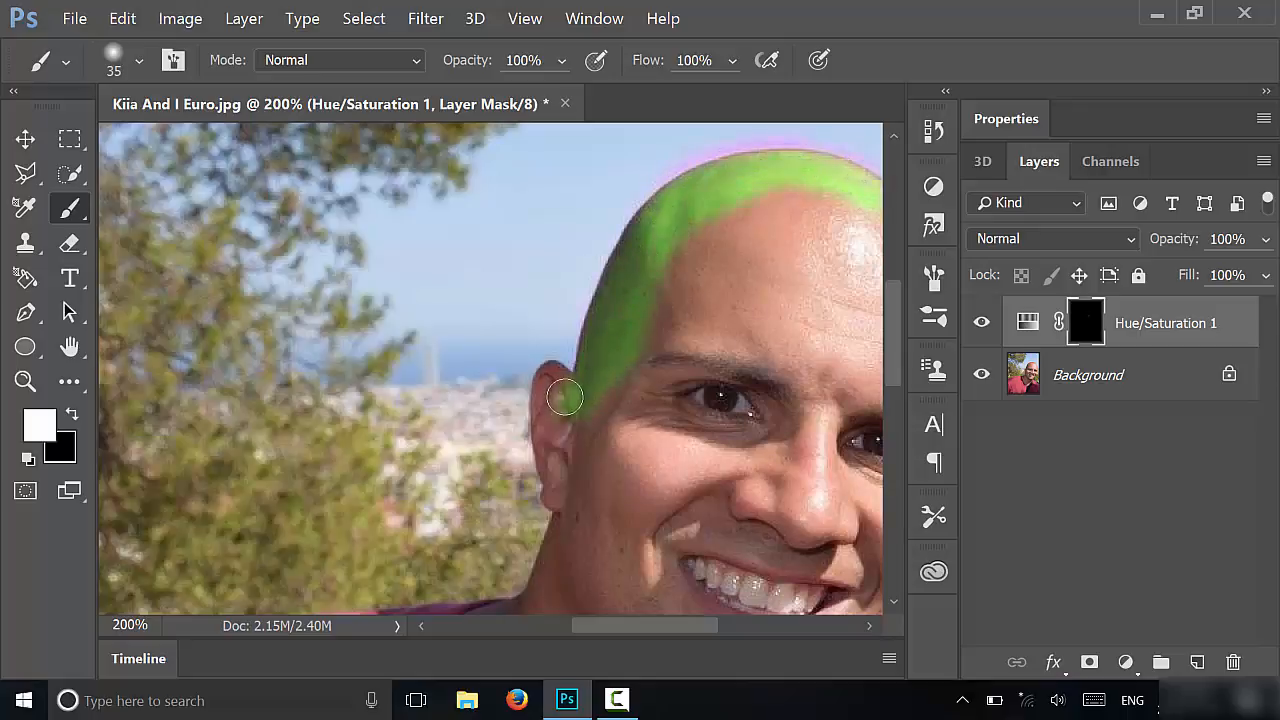
drag(564, 396, 548, 482)
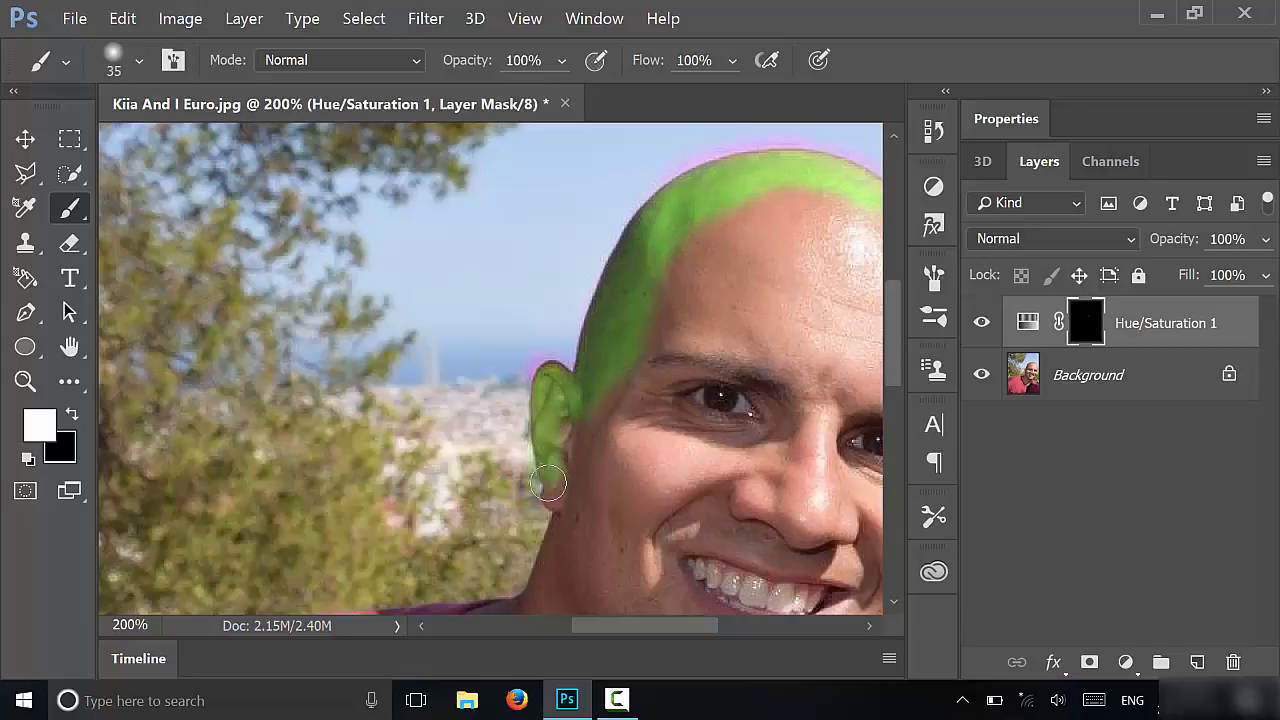
drag(548, 482, 600, 444)
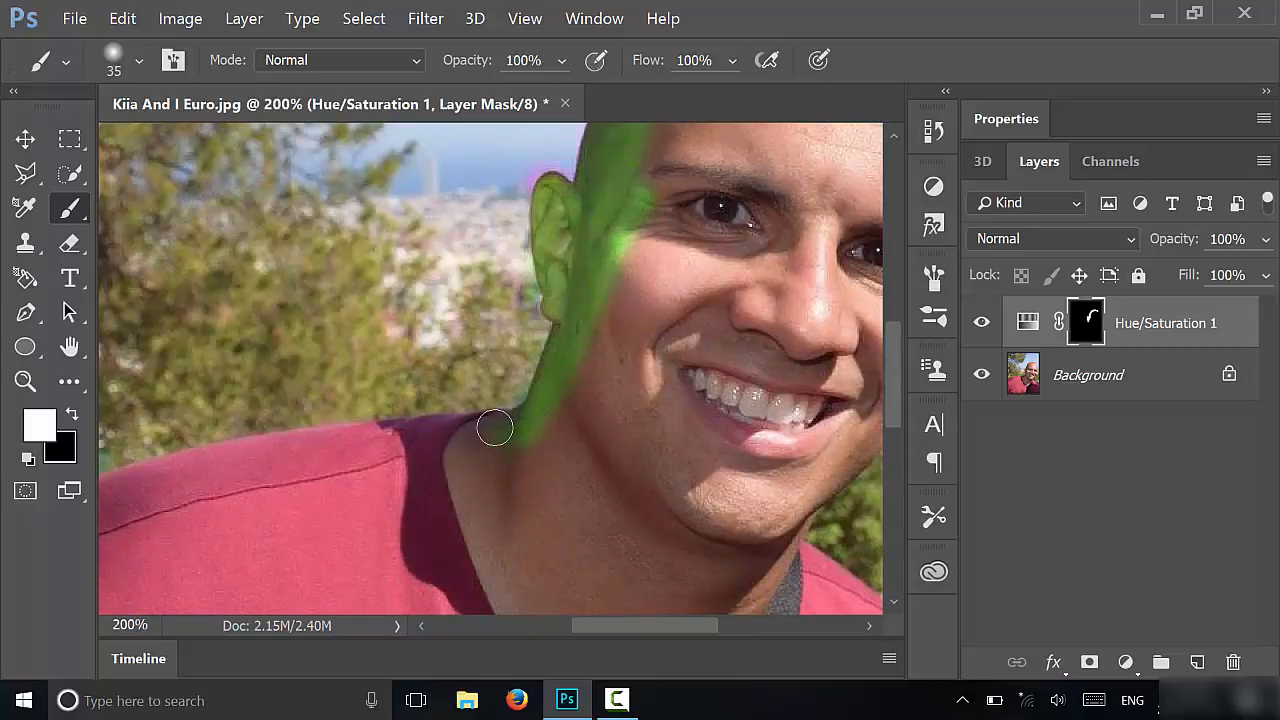
- Paint green down the neck to the collar, under the chin, along the jawline and across the crown
drag(496, 428, 518, 418)
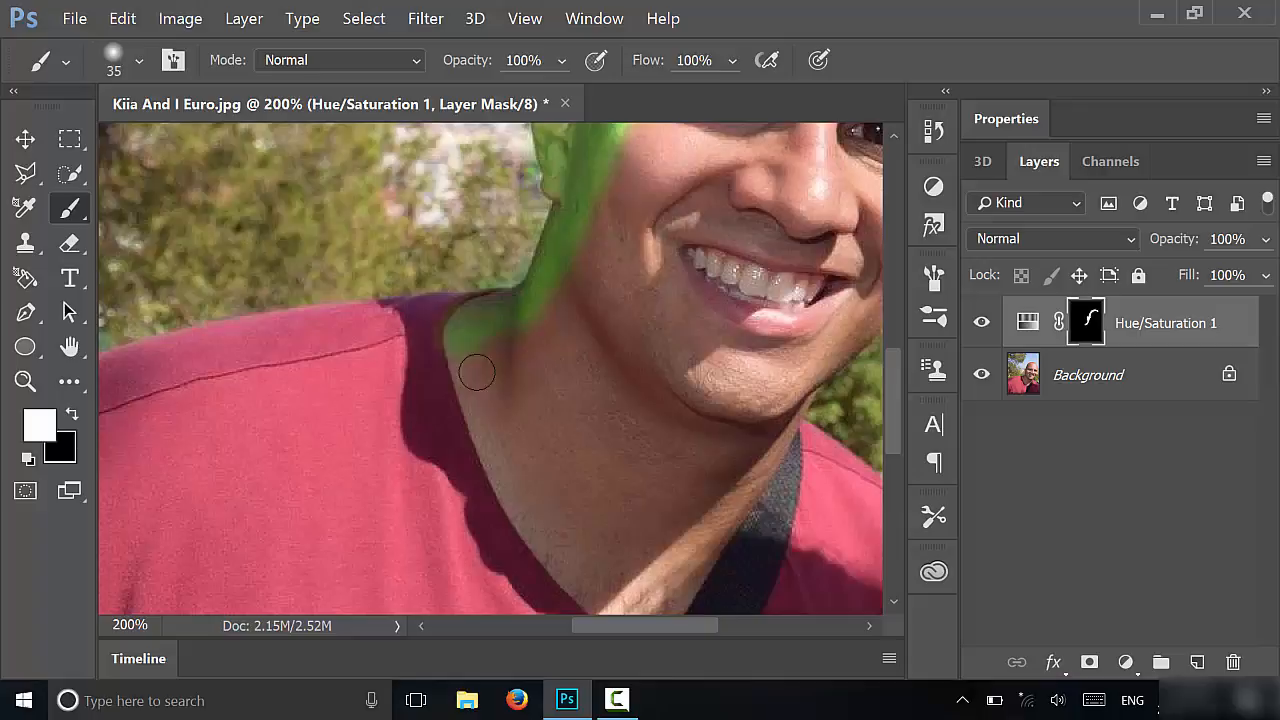
drag(476, 372, 520, 504)
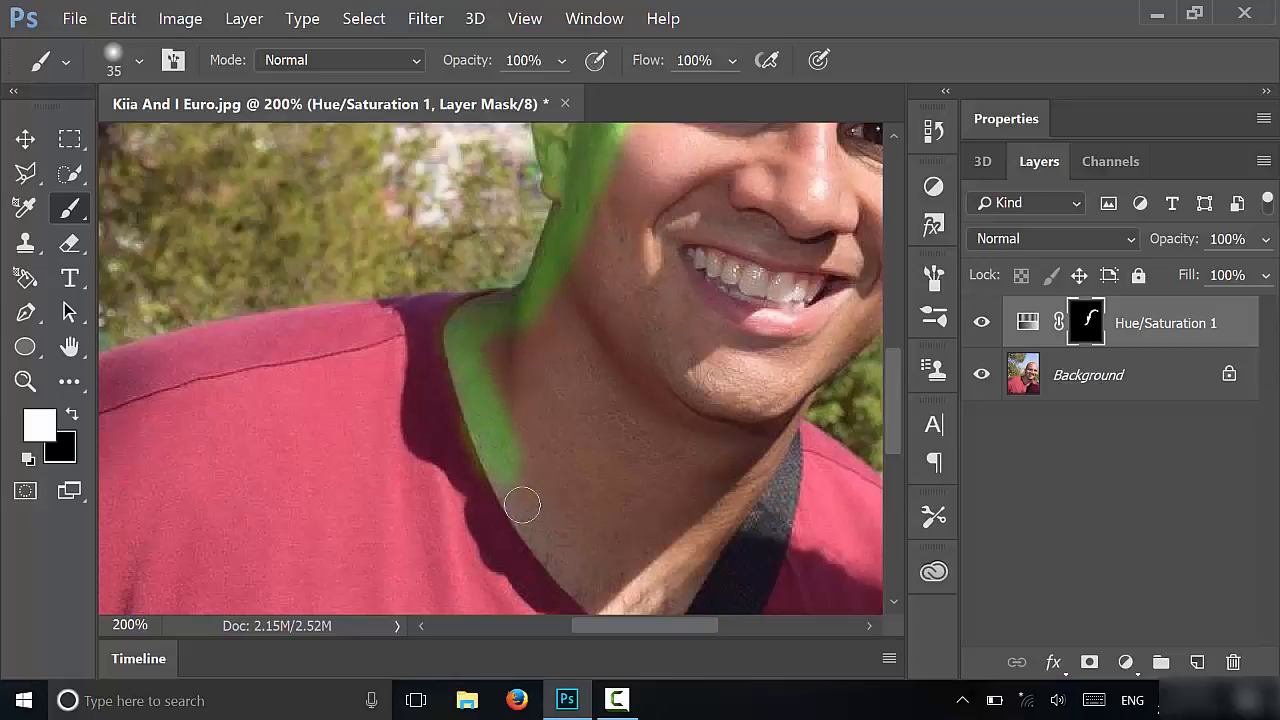
drag(522, 504, 588, 588)
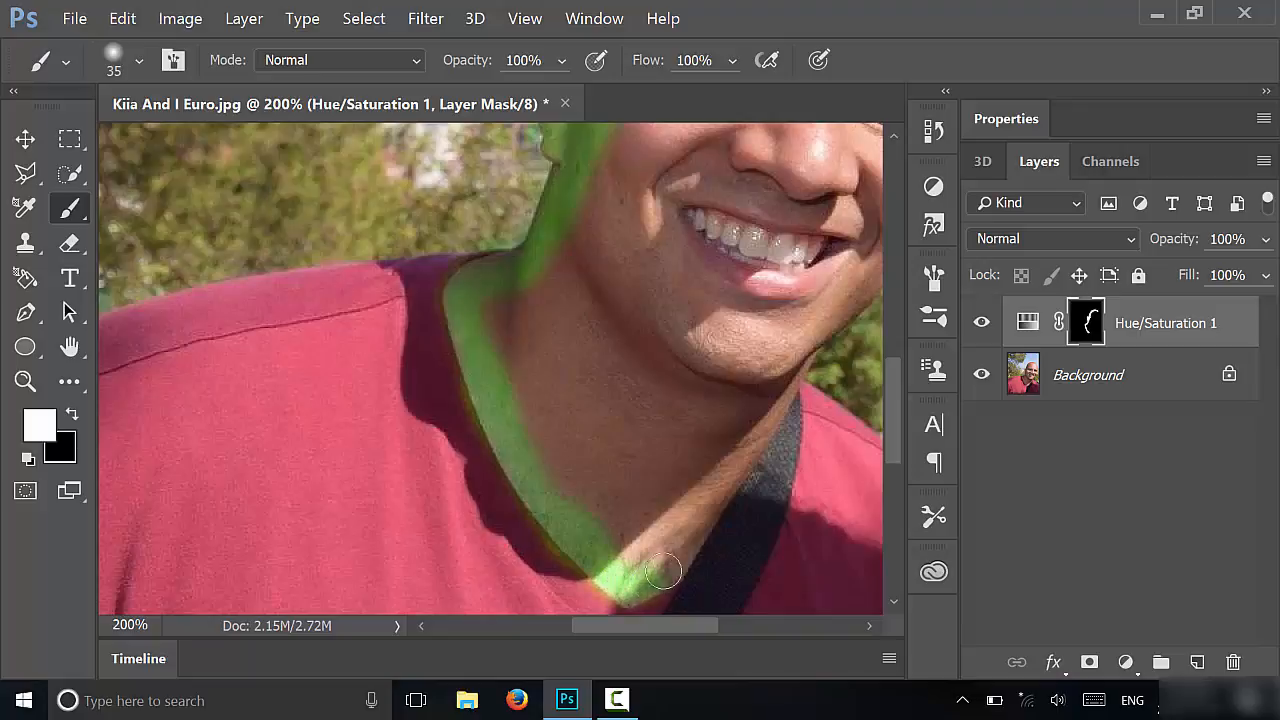
drag(664, 572, 760, 430)
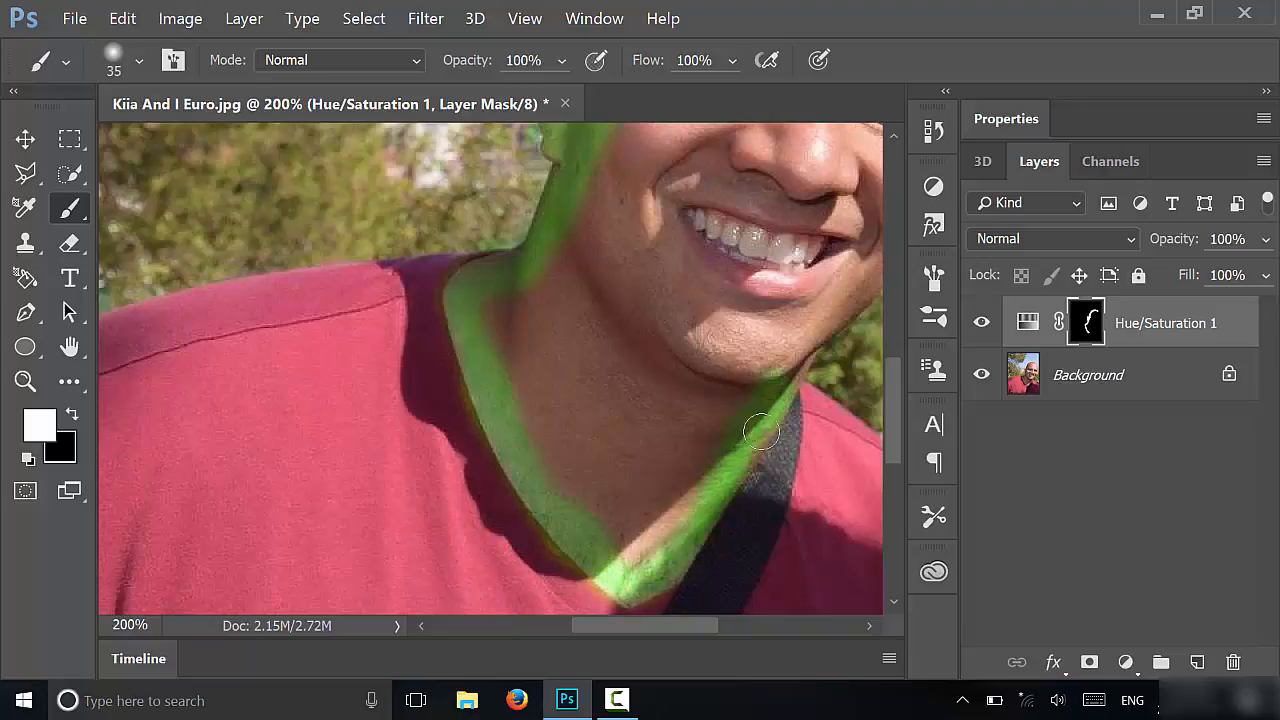
drag(760, 432, 620, 570)
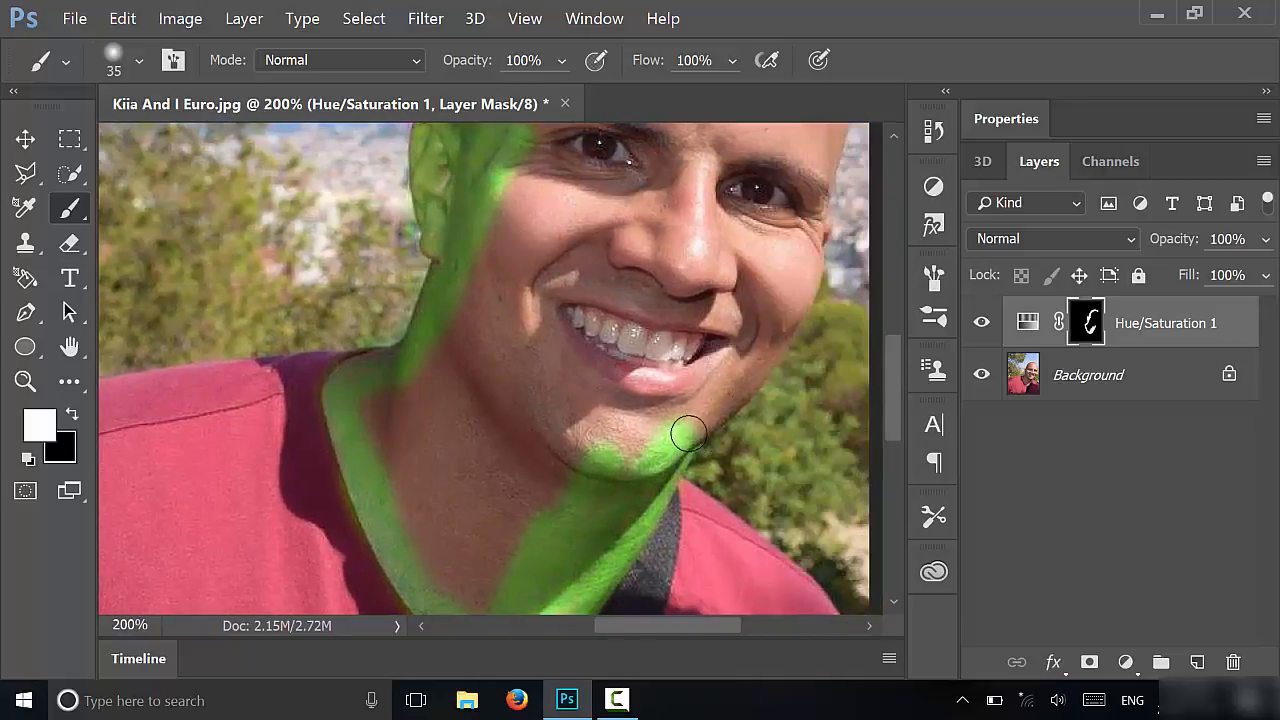
drag(688, 436, 792, 296)
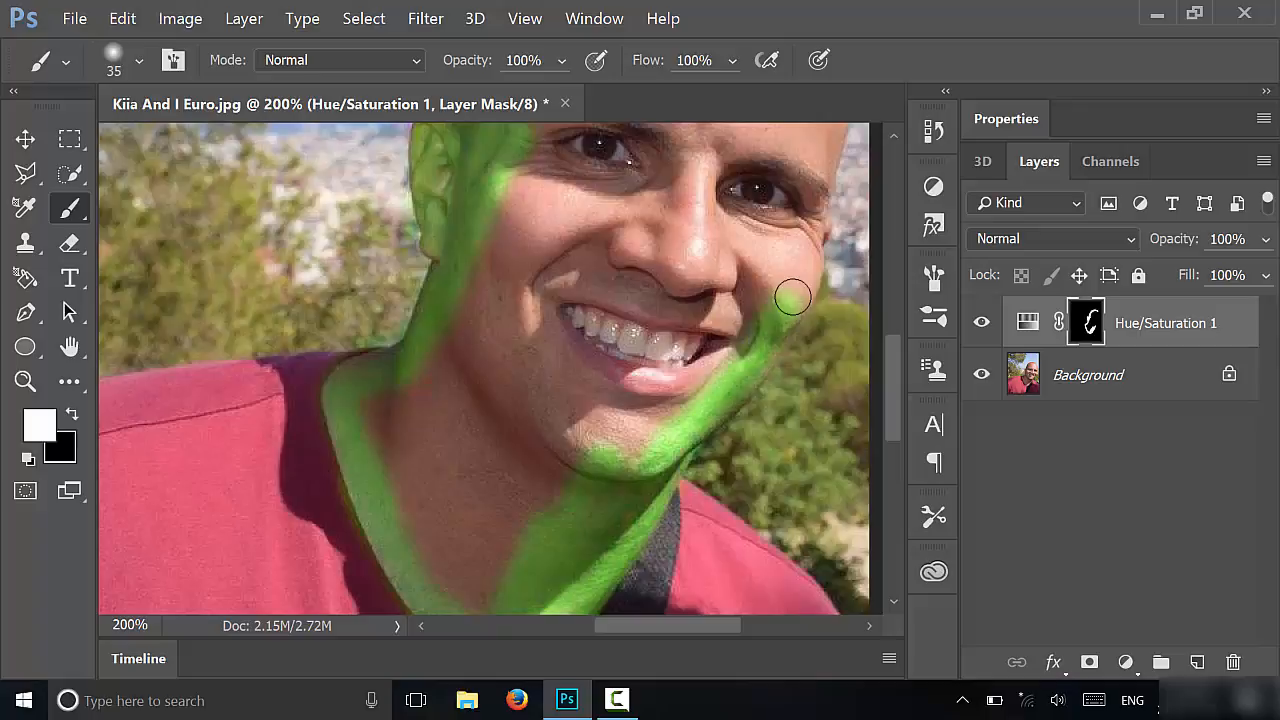
drag(790, 296, 816, 230)
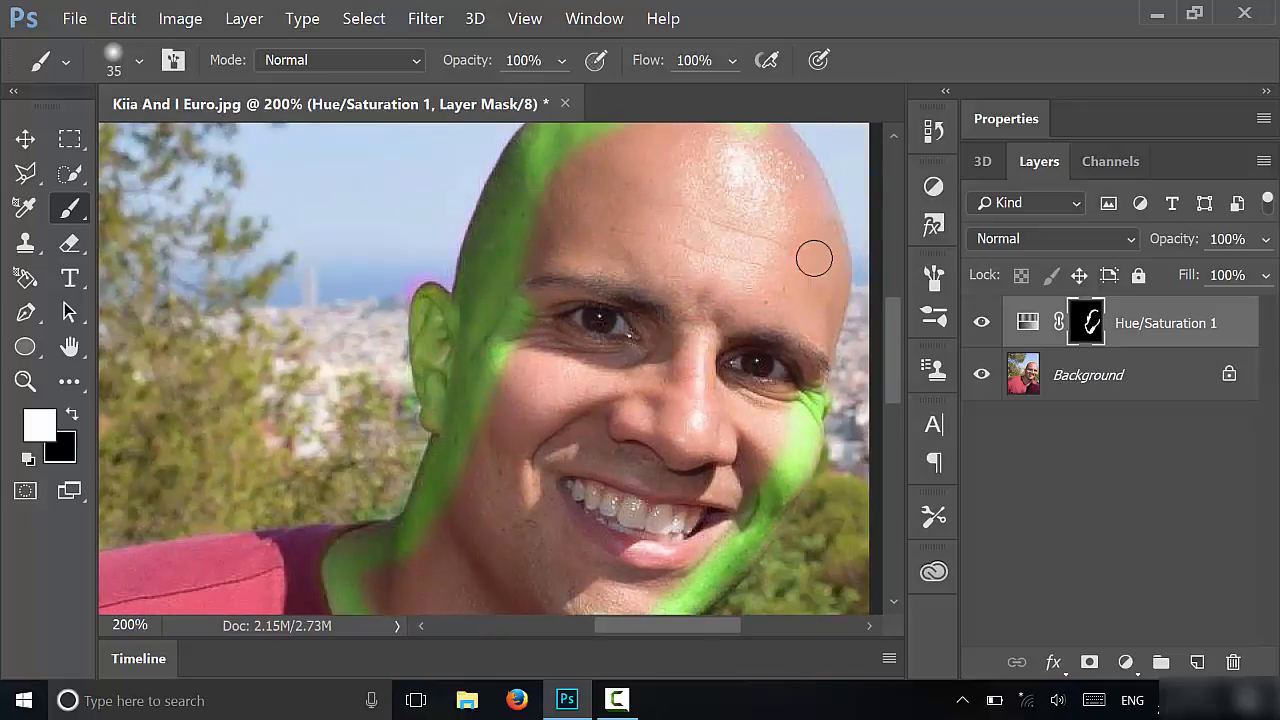
drag(814, 258, 824, 318)
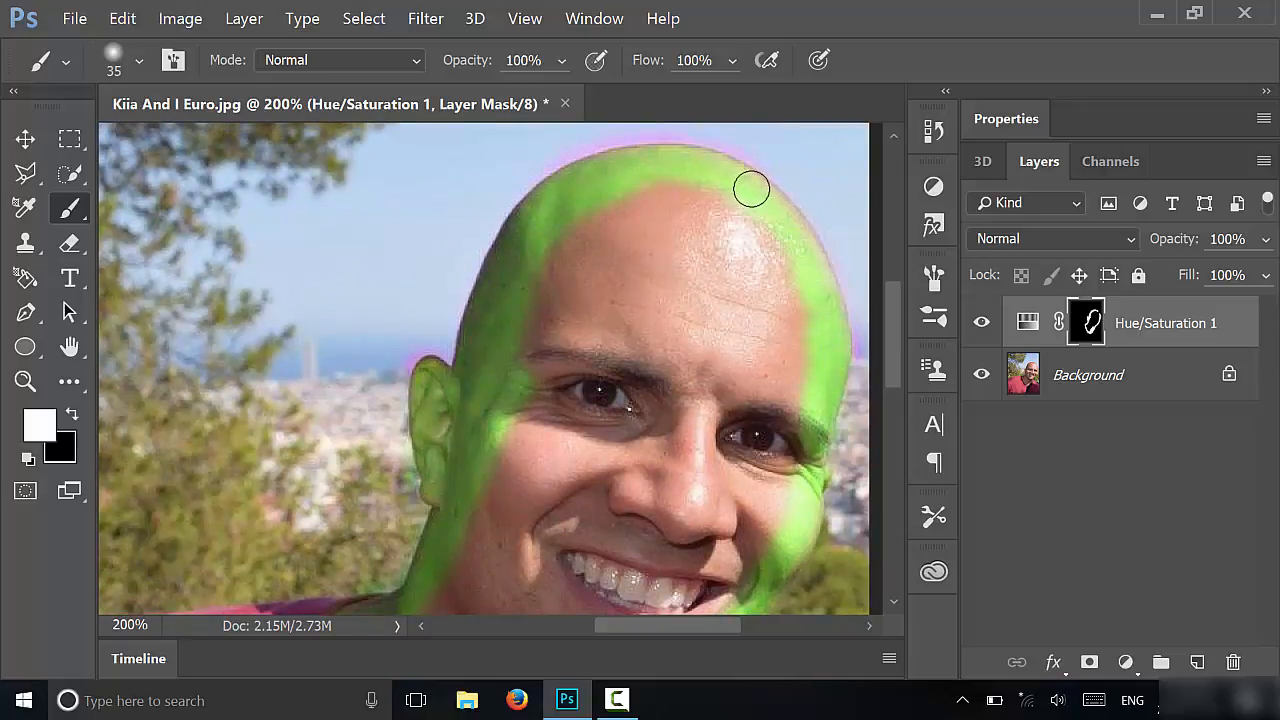
drag(750, 188, 842, 330)
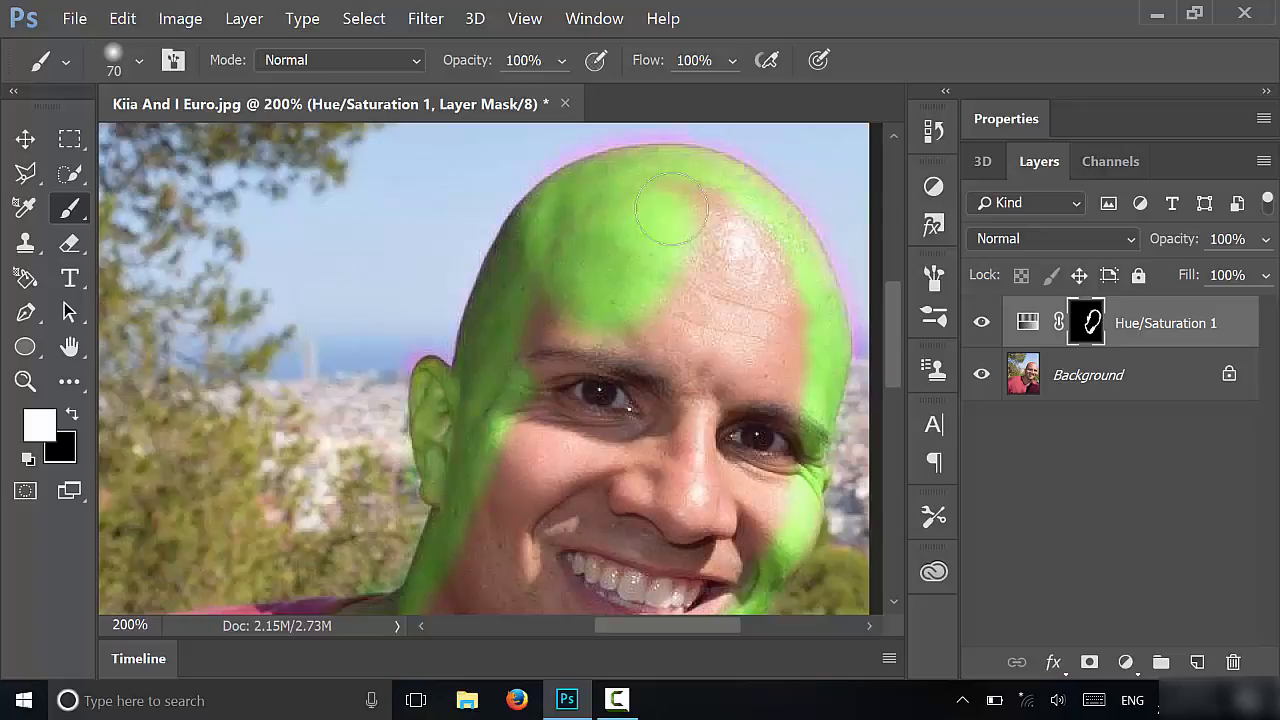
- Fill the rest of the scalp, left cheek, neck, chin and jaw with green
drag(670, 210, 710, 260)
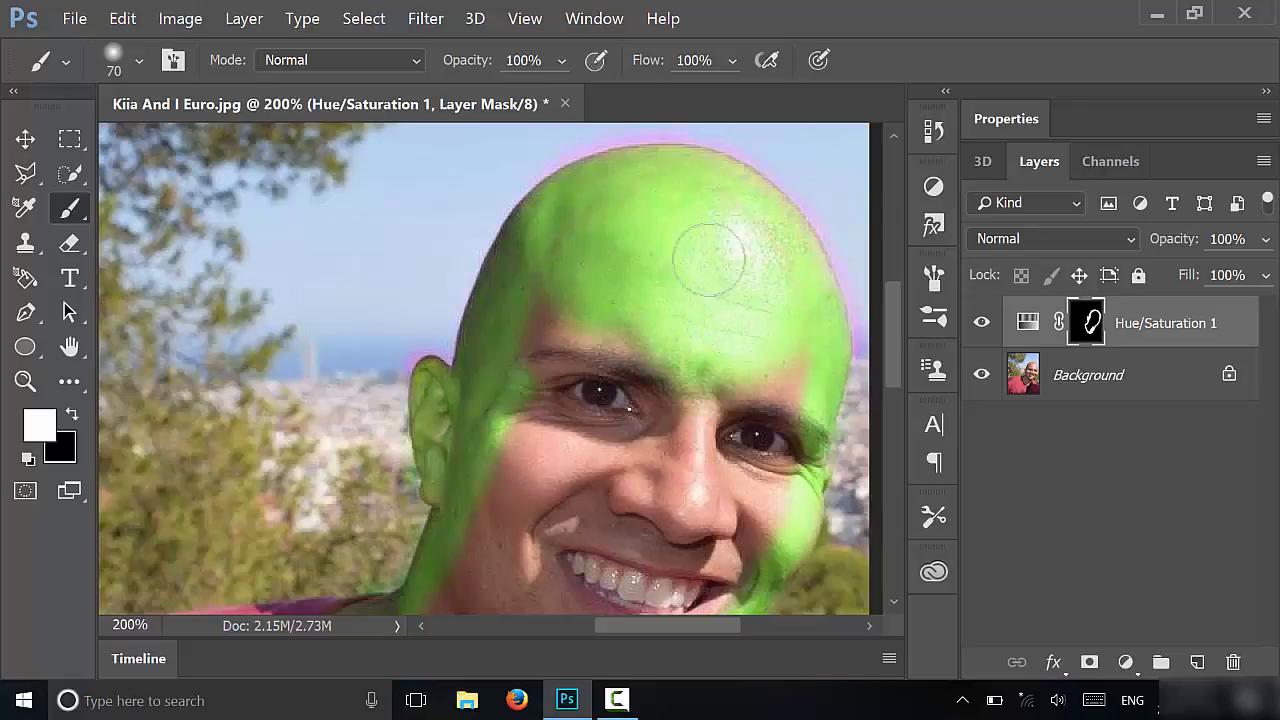
drag(710, 260, 520, 330)
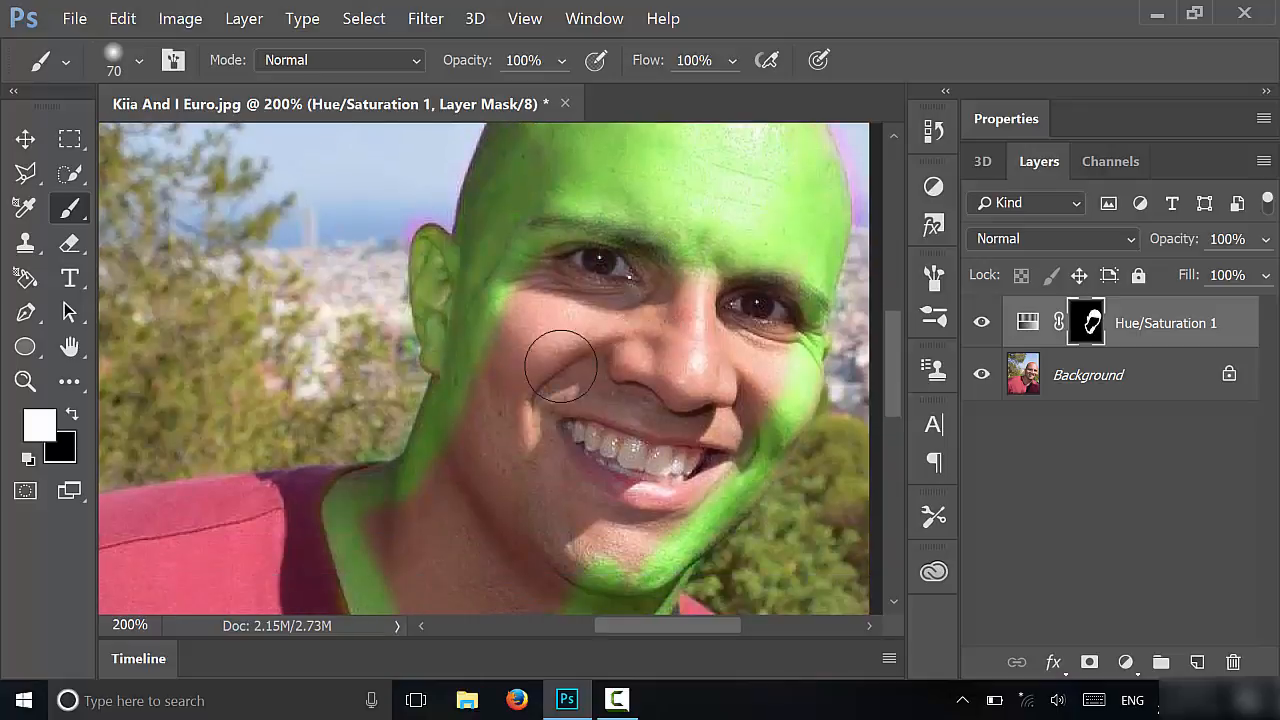
drag(560, 364, 450, 464)
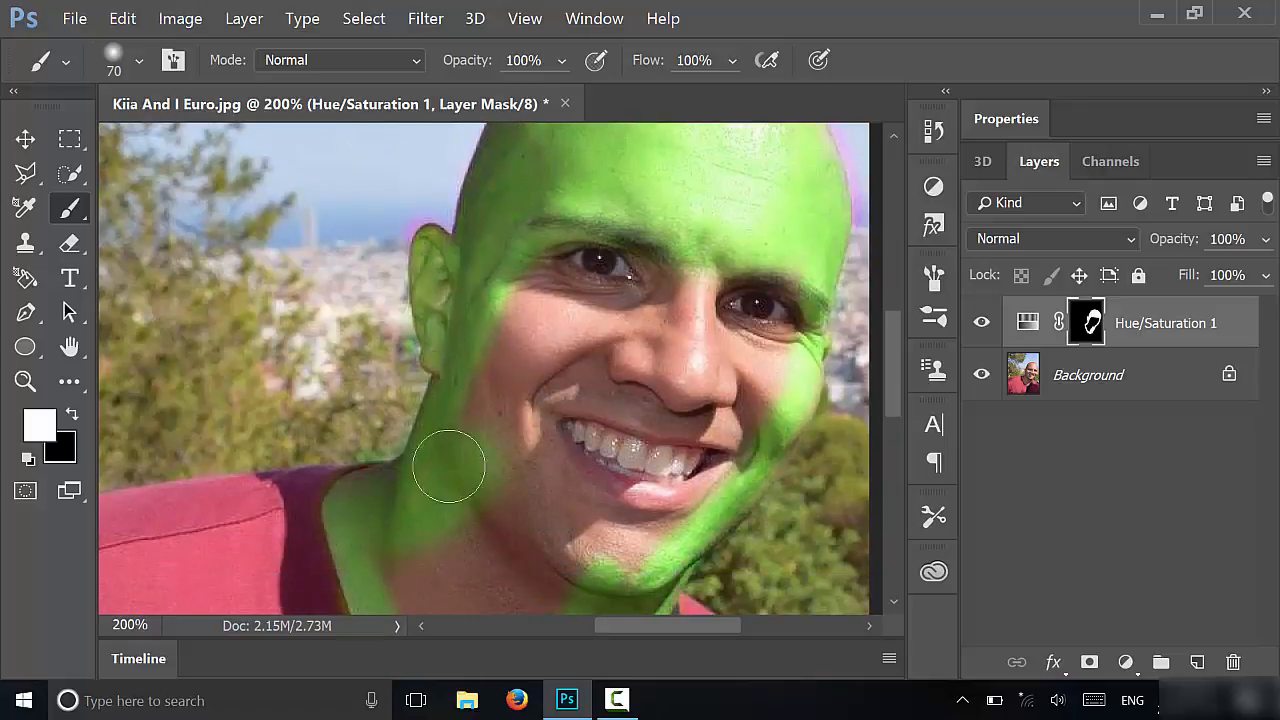
drag(450, 470, 590, 324)
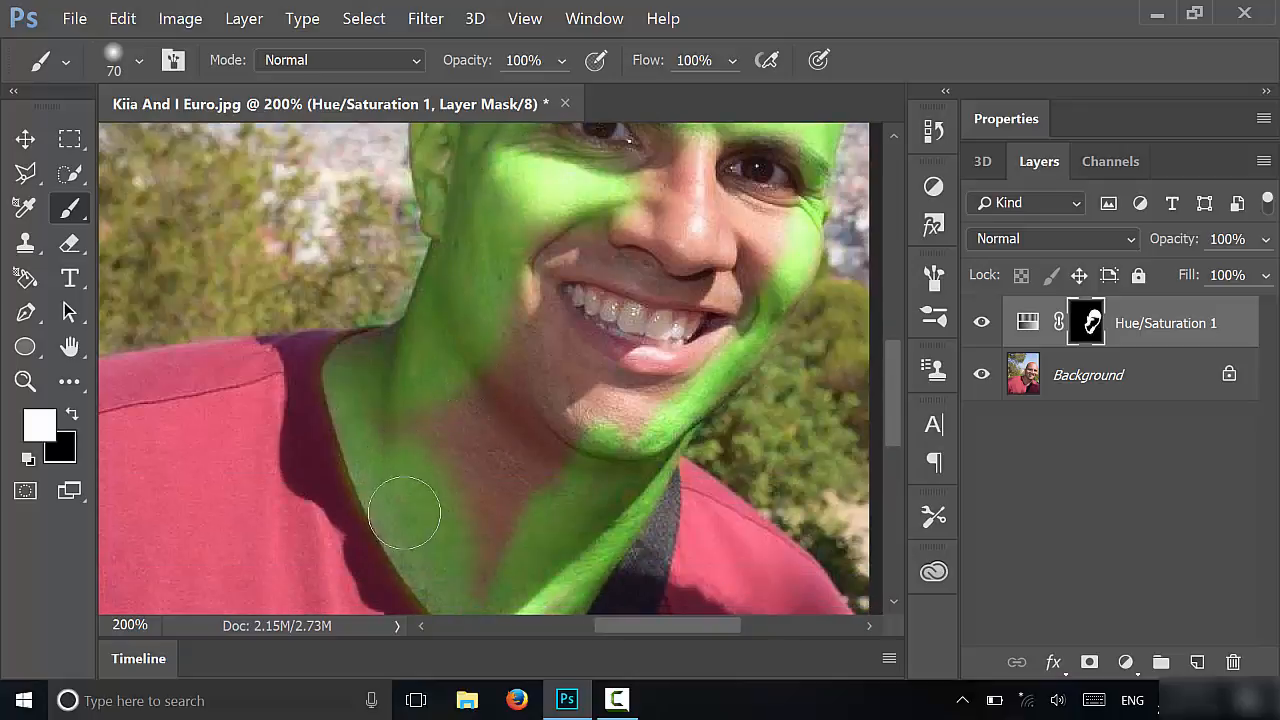
drag(404, 512, 464, 392)
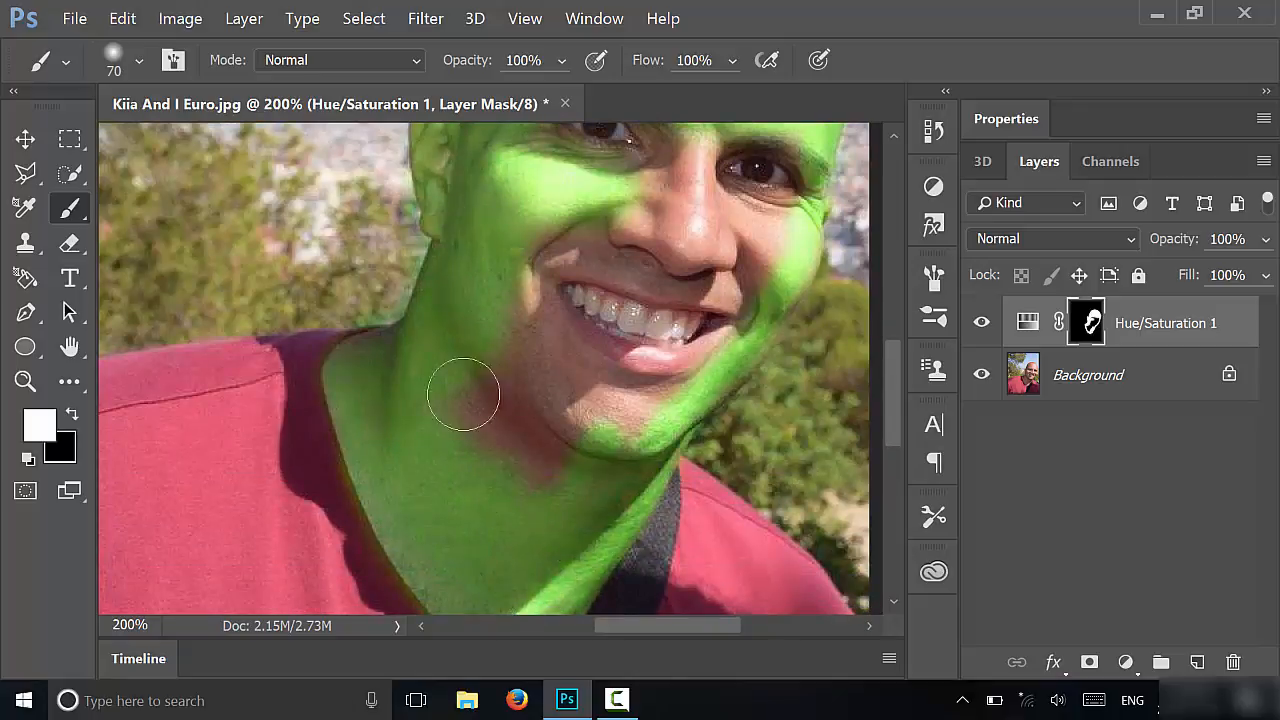
drag(464, 392, 536, 368)
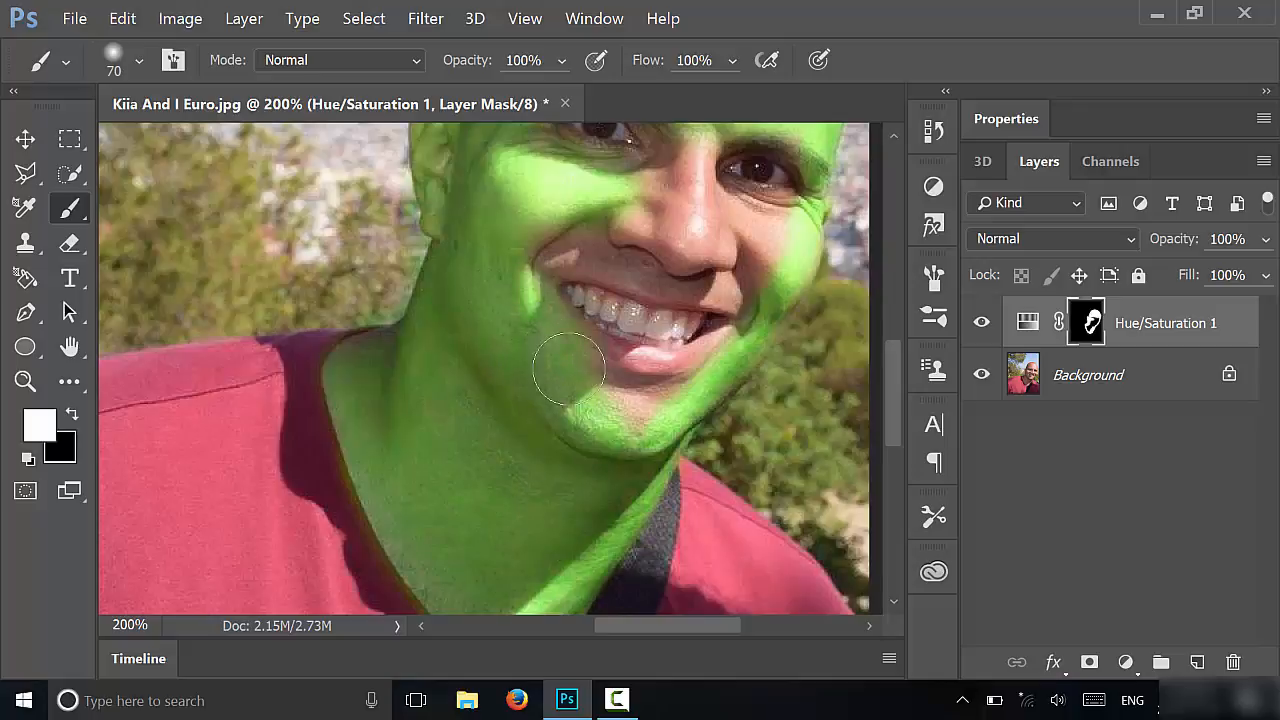
- Paint green beside the mouth, above the lip, over the nose and right cheek under the eye
drag(570, 370, 684, 250)
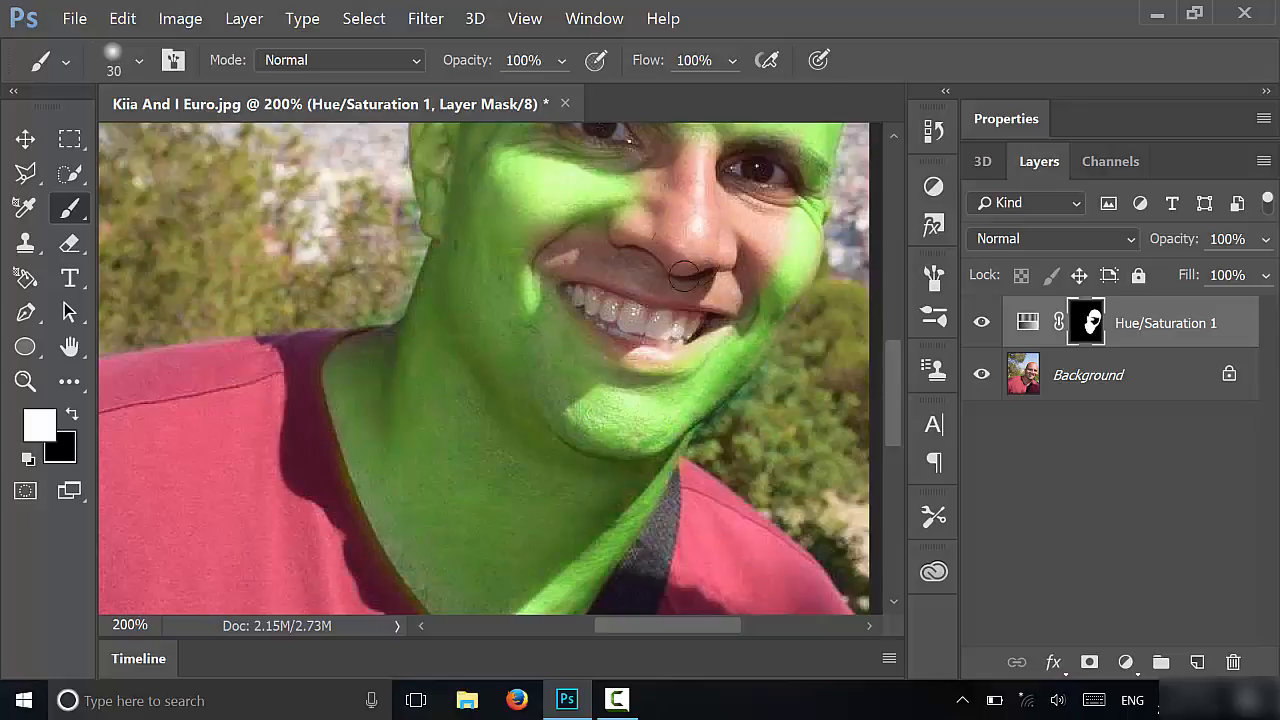
drag(684, 276, 556, 218)
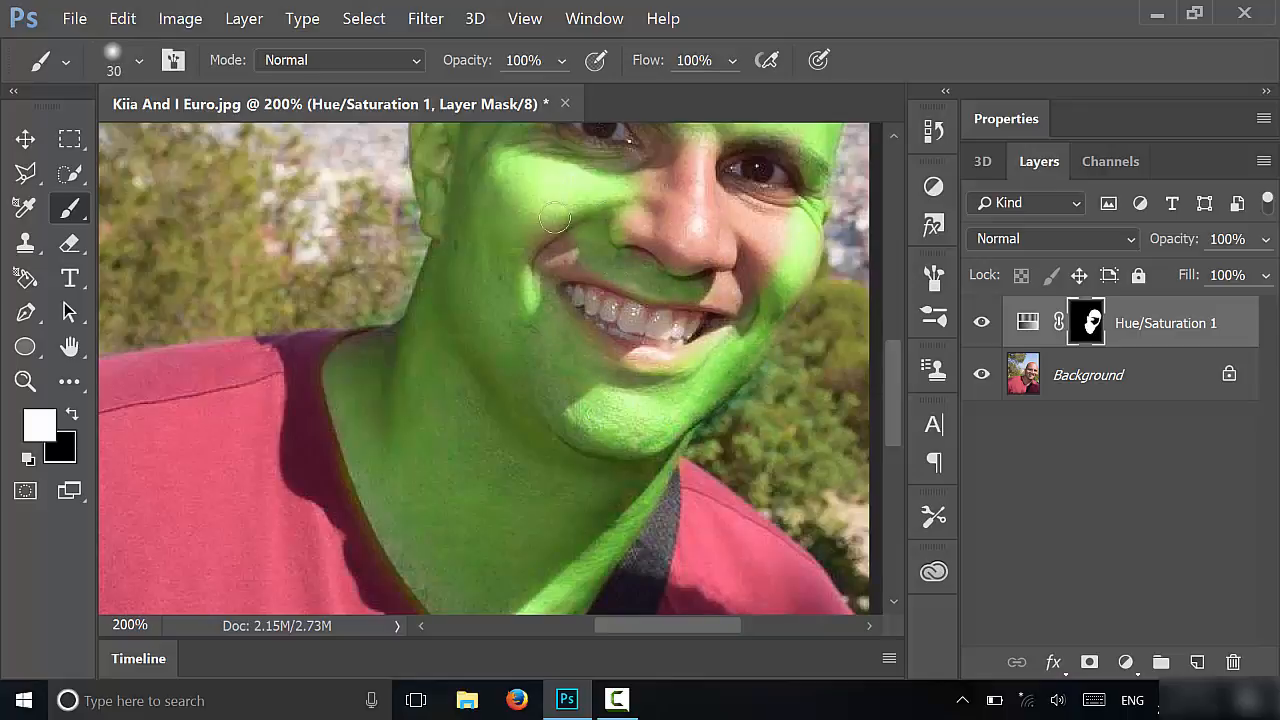
drag(556, 216, 688, 296)
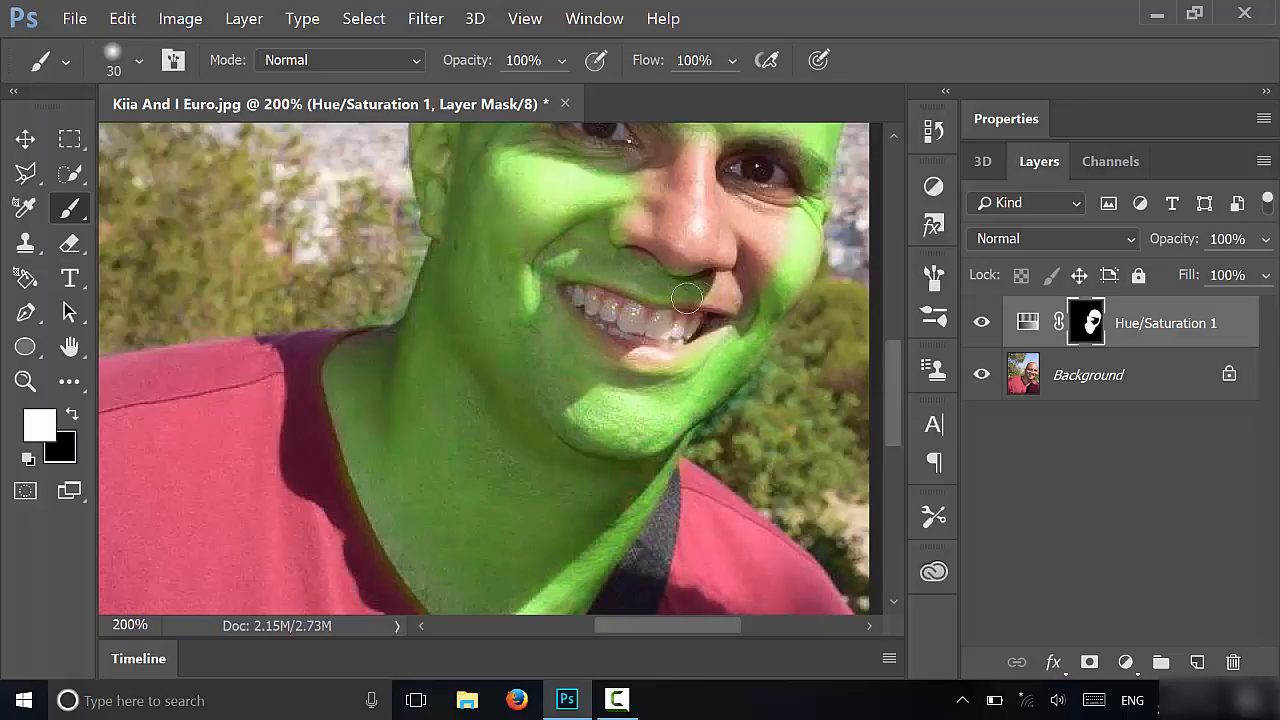
drag(688, 296, 630, 356)
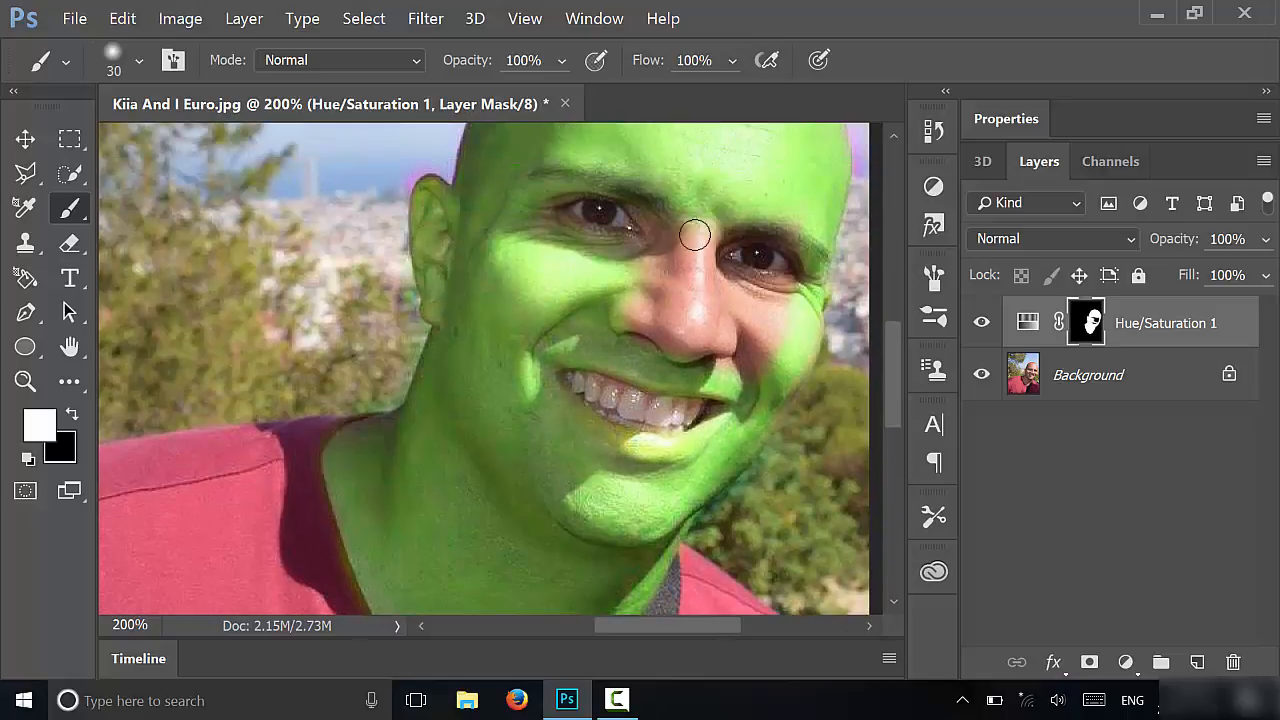
drag(696, 236, 716, 304)
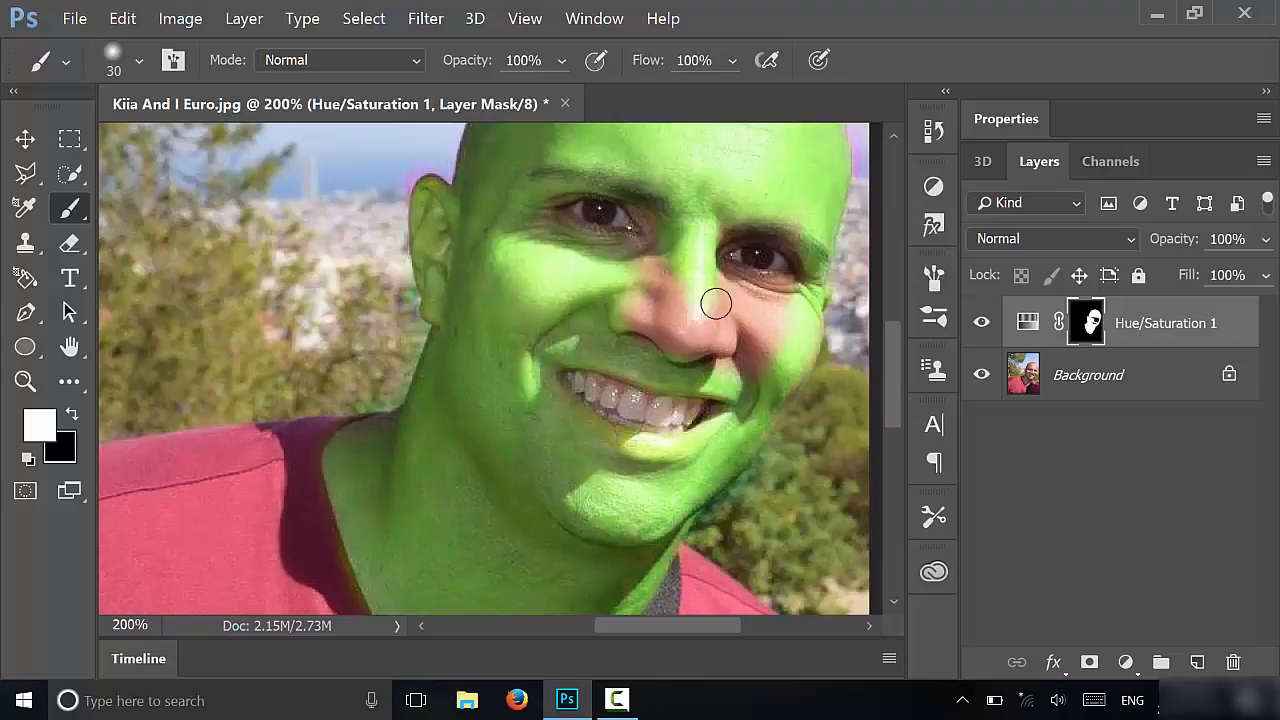
drag(716, 304, 756, 310)
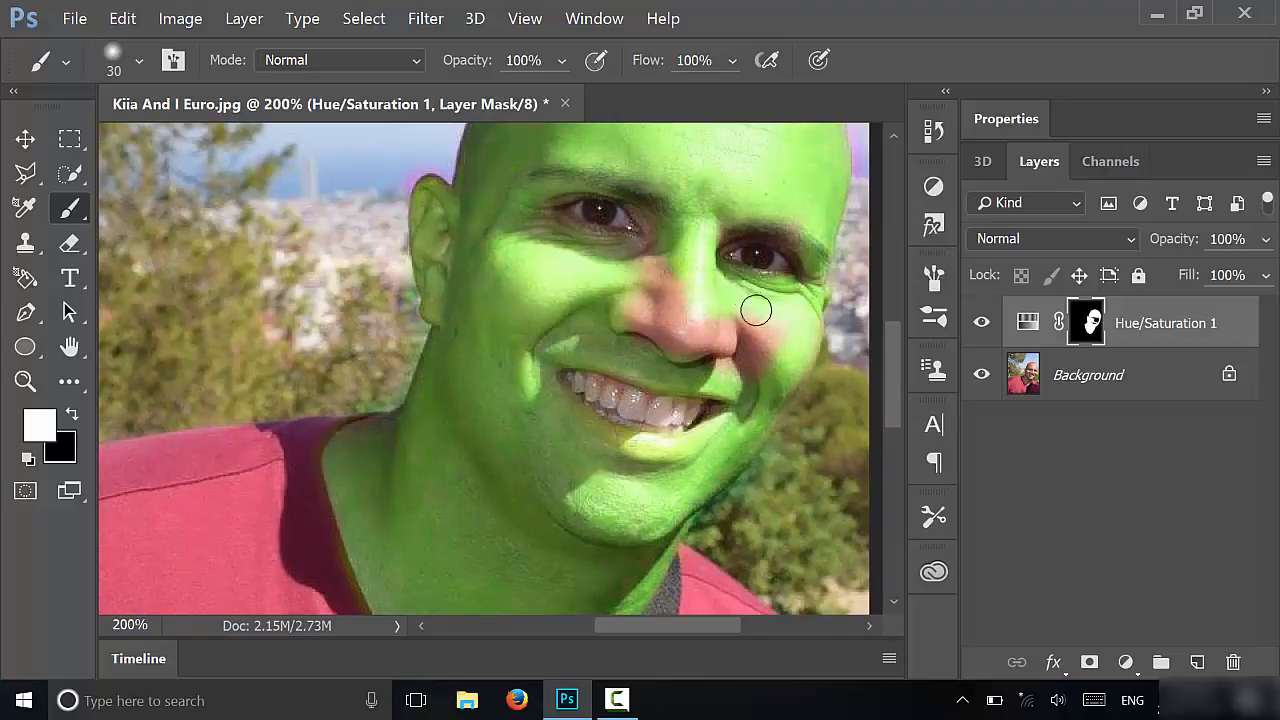
drag(756, 310, 792, 342)
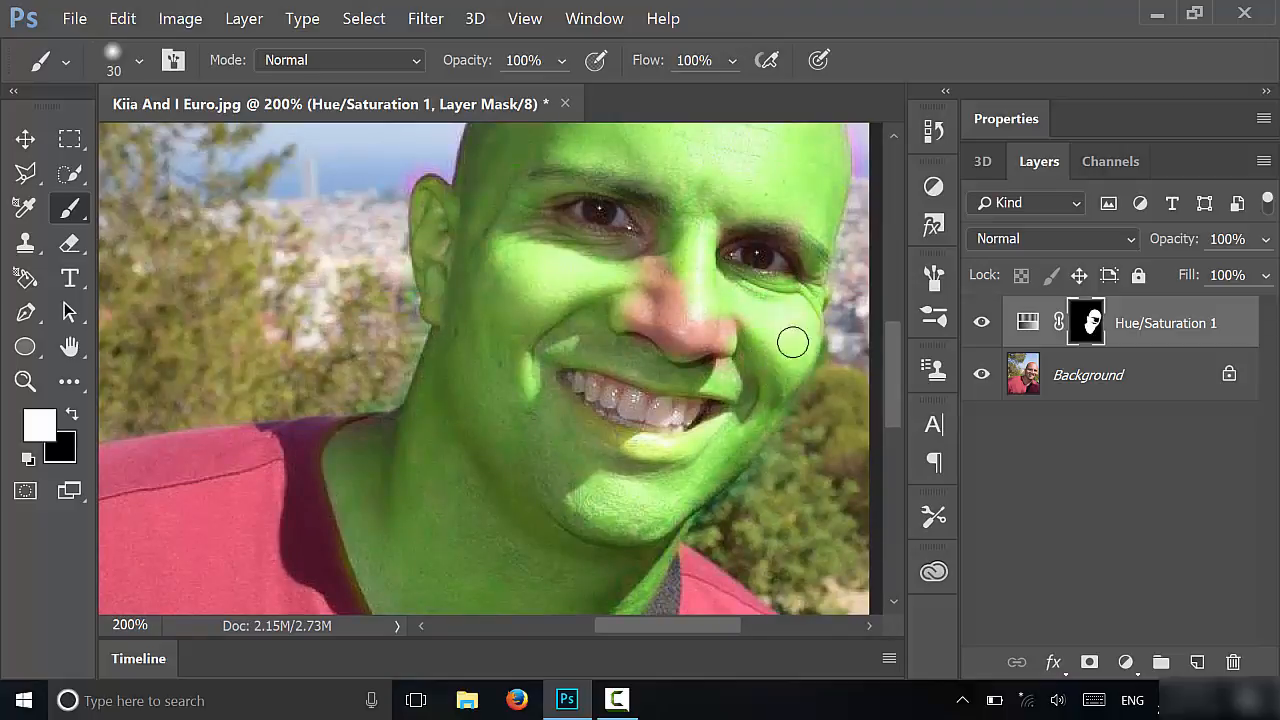
drag(792, 342, 704, 324)
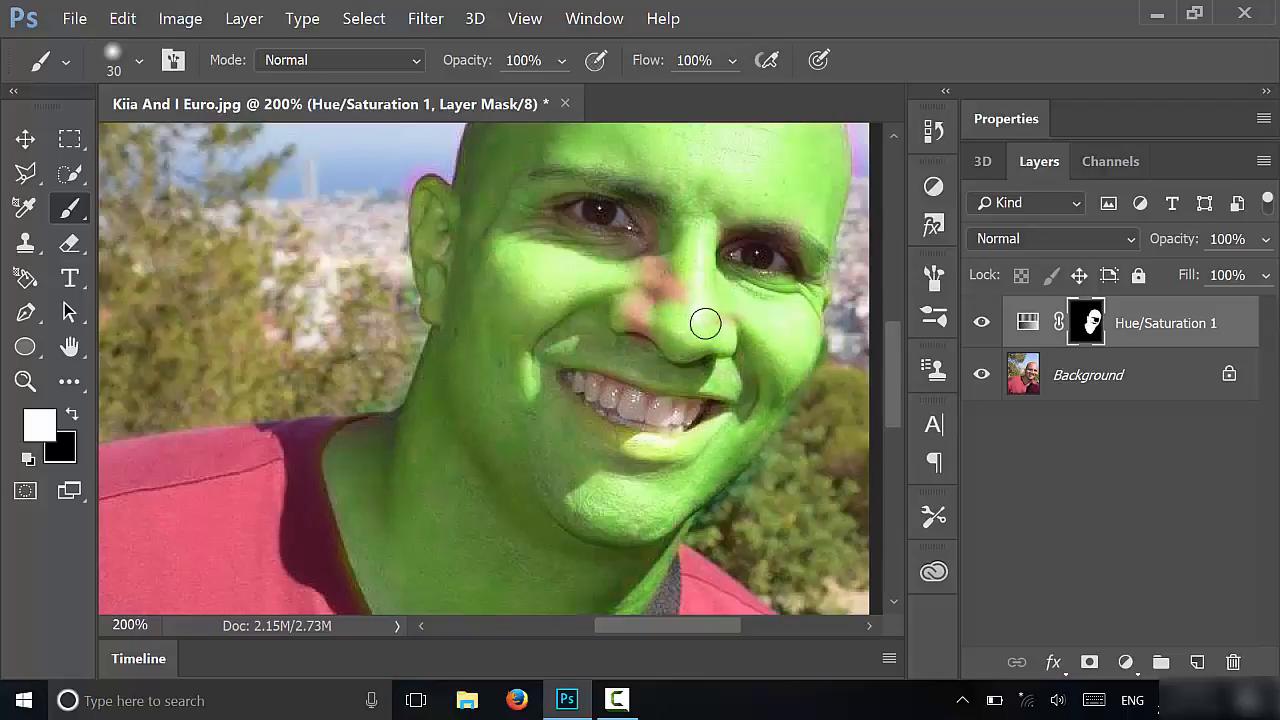
drag(704, 324, 664, 270)
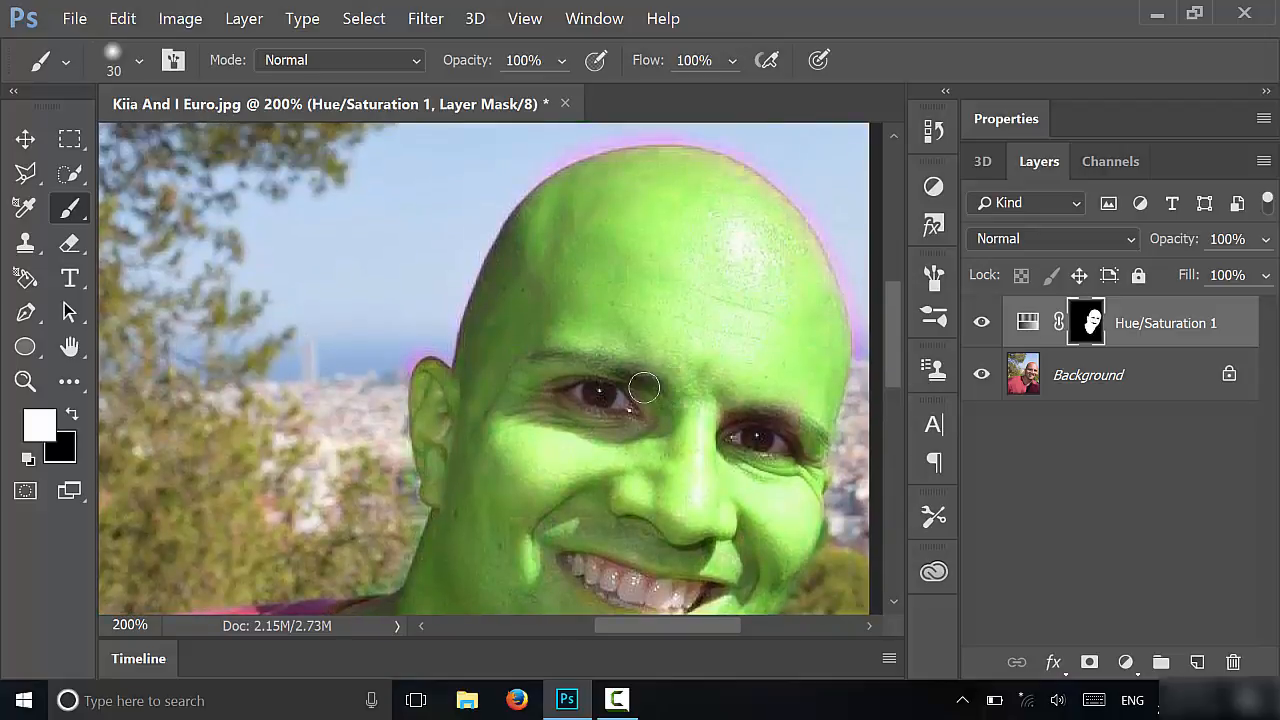
- Touch up remaining green gaps around the eyes, the scalp edge and near the mouth
drag(644, 388, 558, 412)
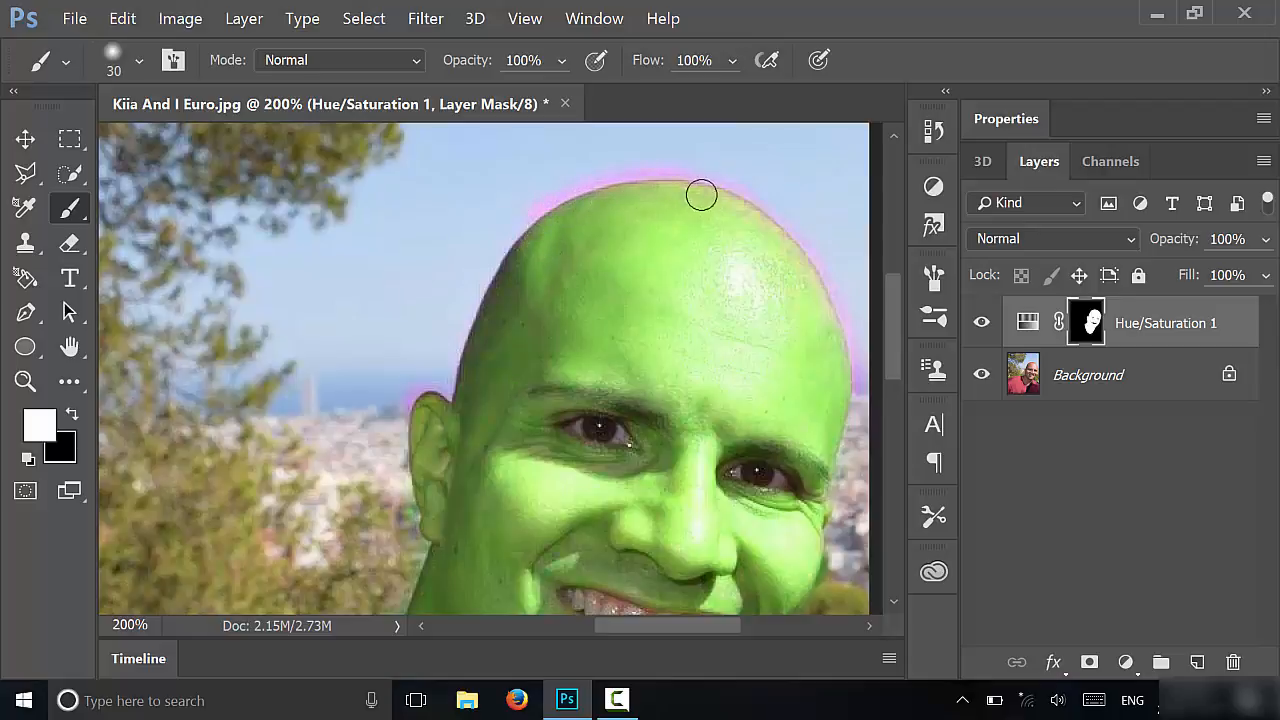
drag(700, 196, 828, 298)
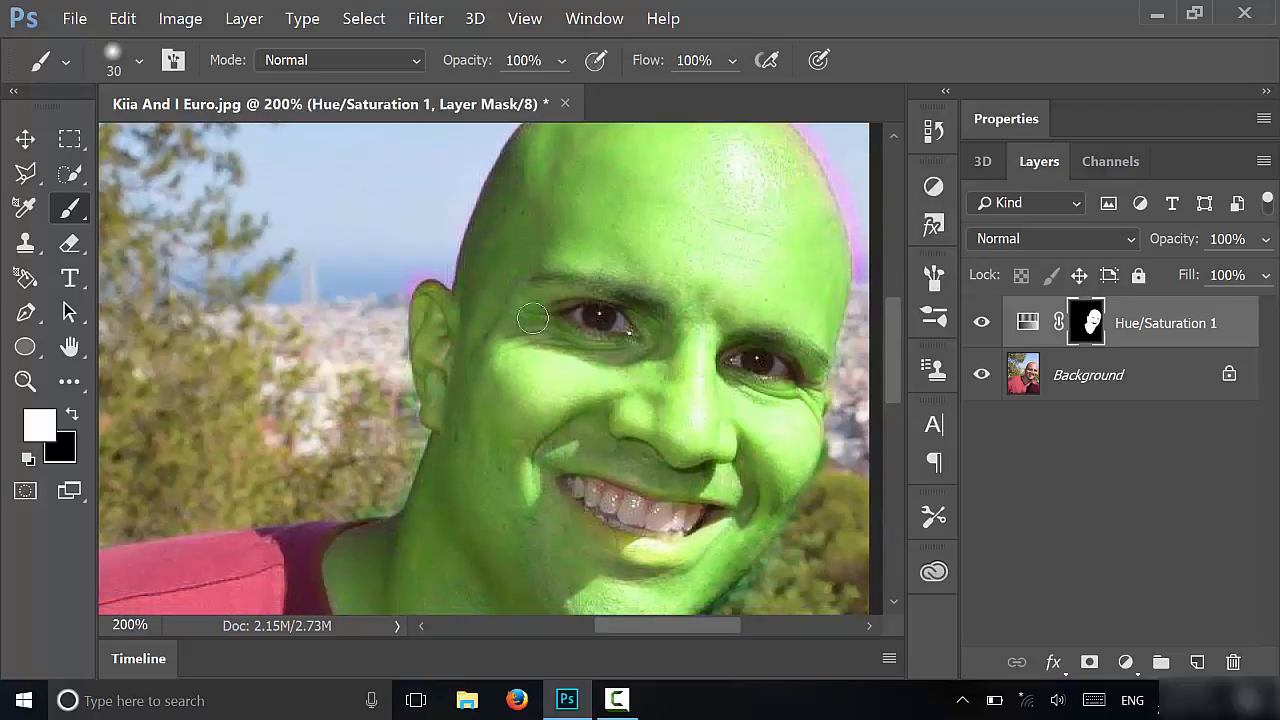
mouse_move(422, 296)
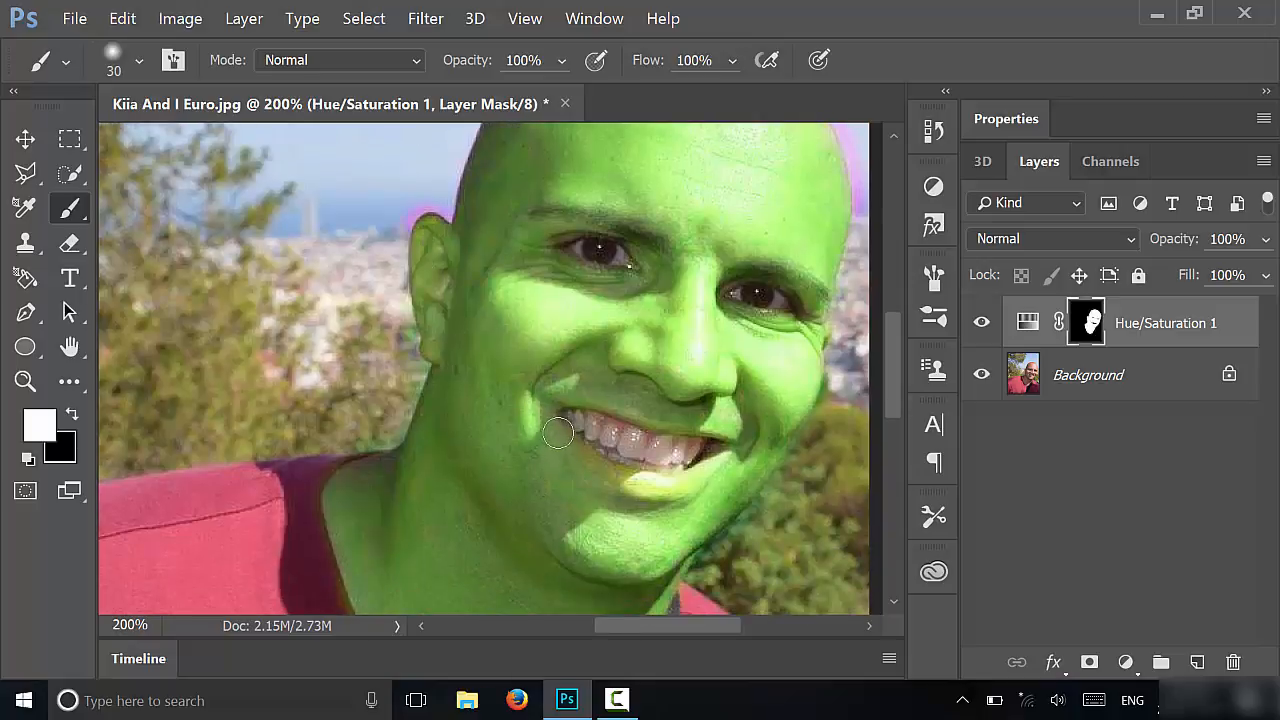
drag(558, 432, 716, 470)
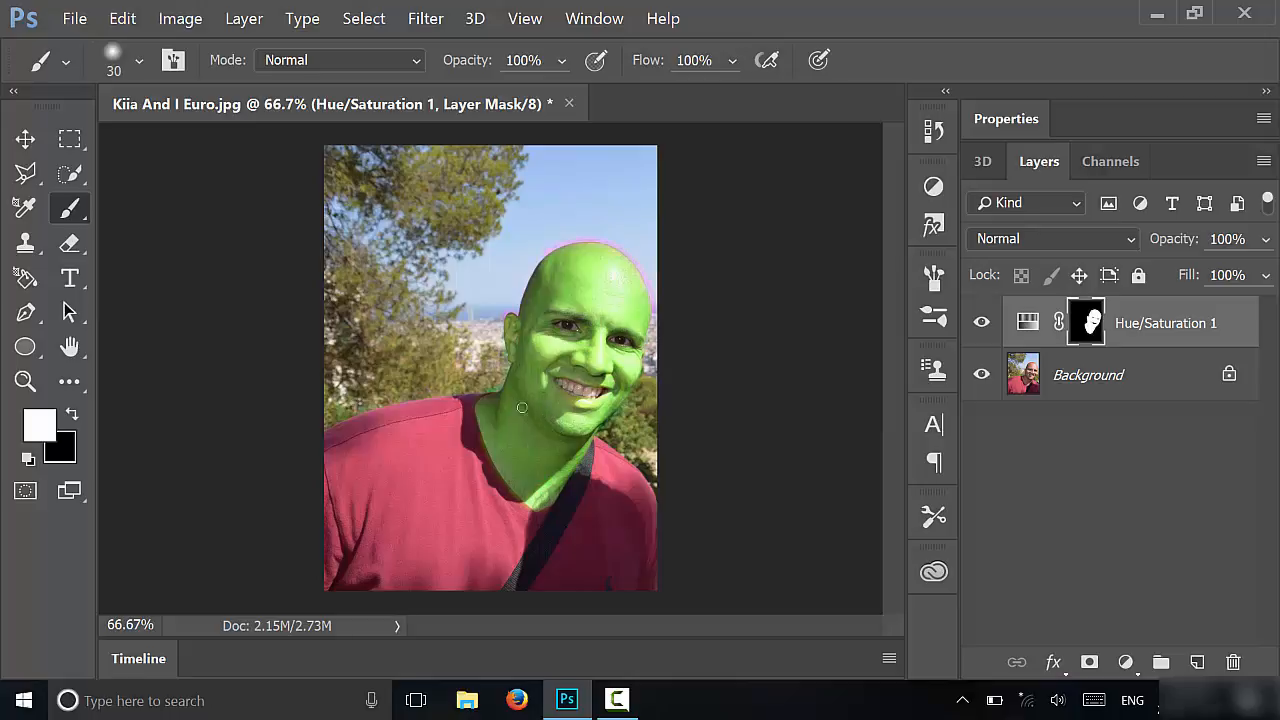
mouse_move(638, 212)
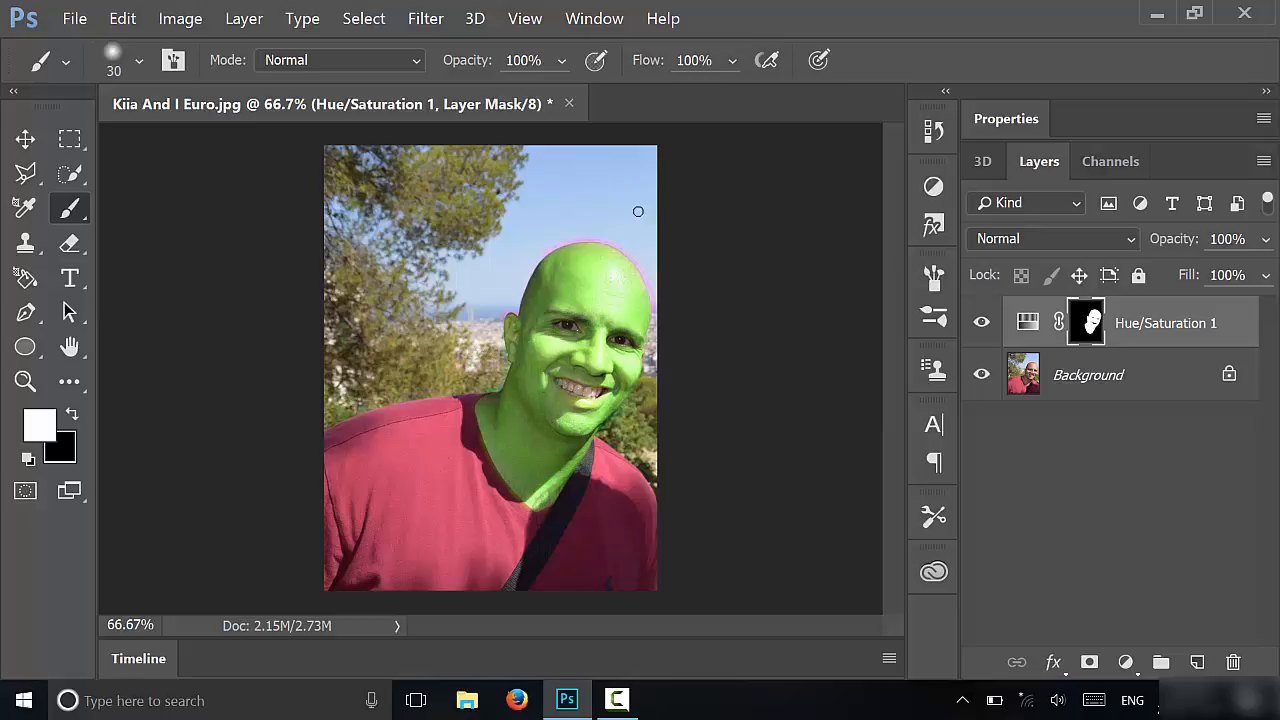